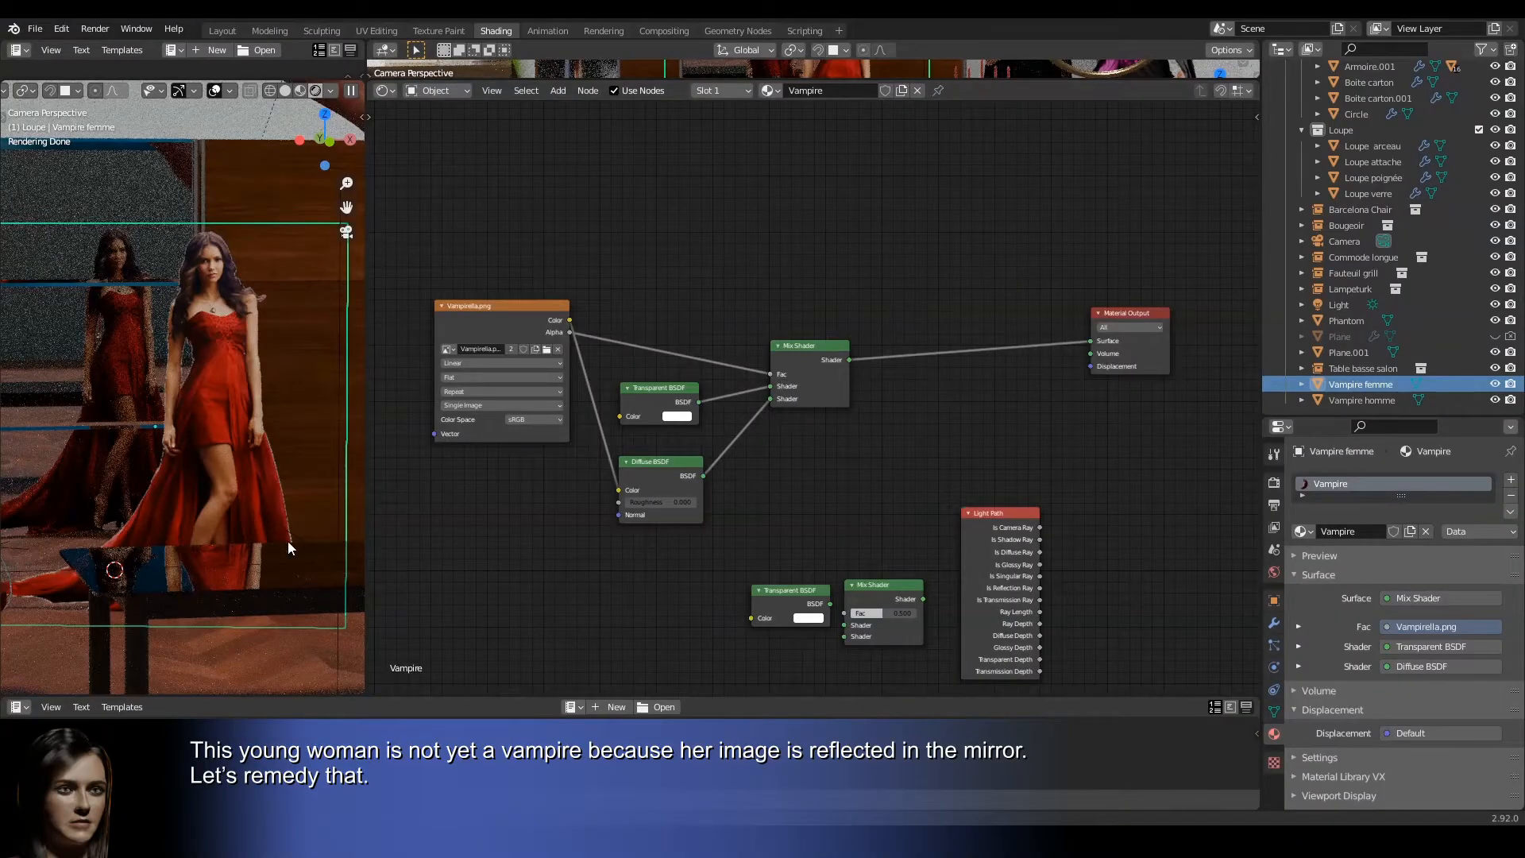
{"action": "mouse_move", "coordinate": [105, 234]}
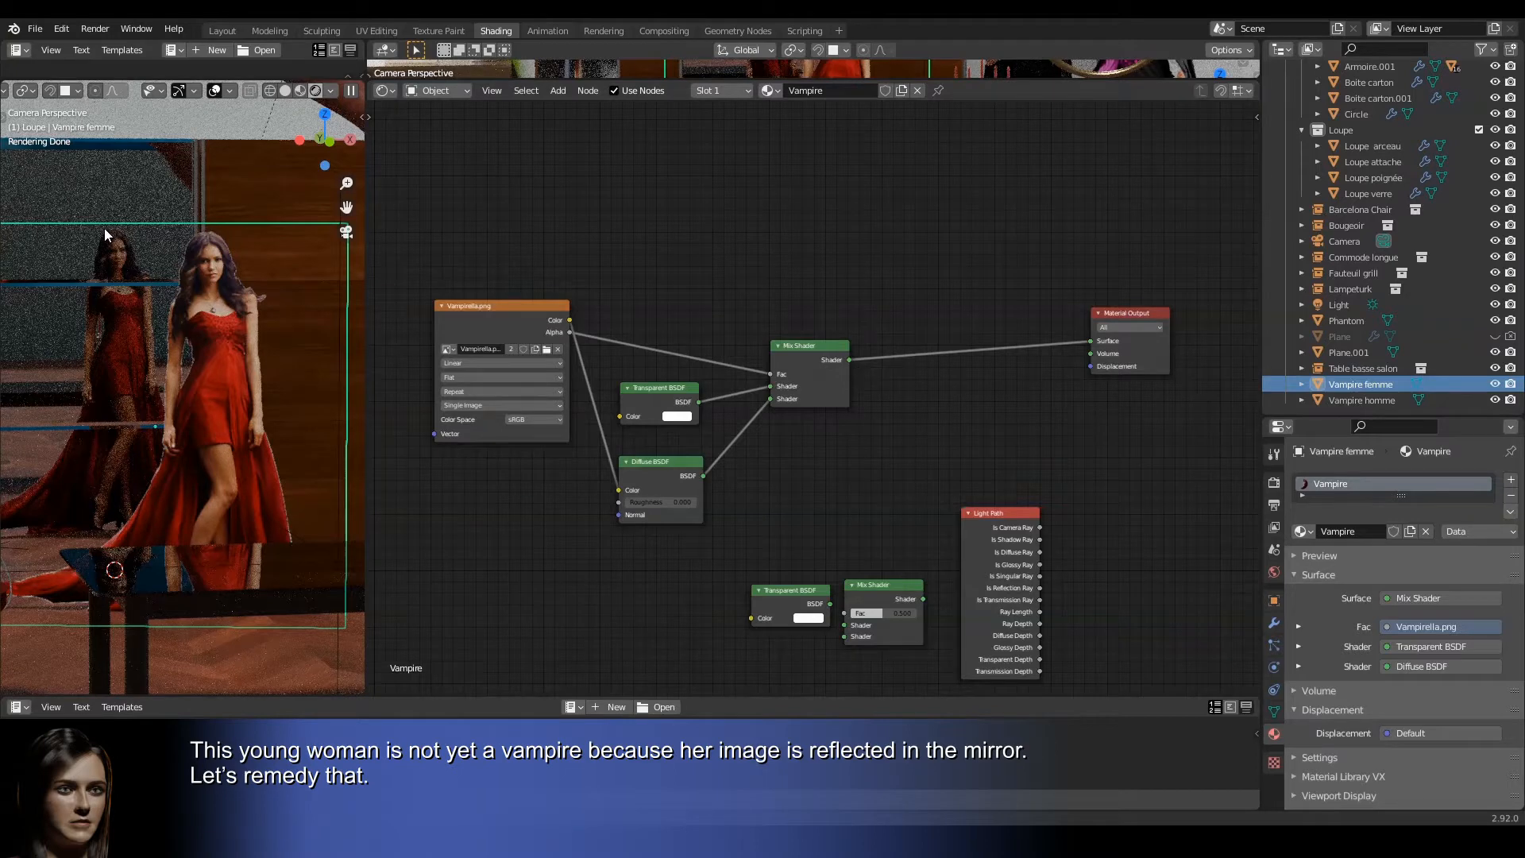
{"action": "mouse_move", "coordinate": [857, 477]}
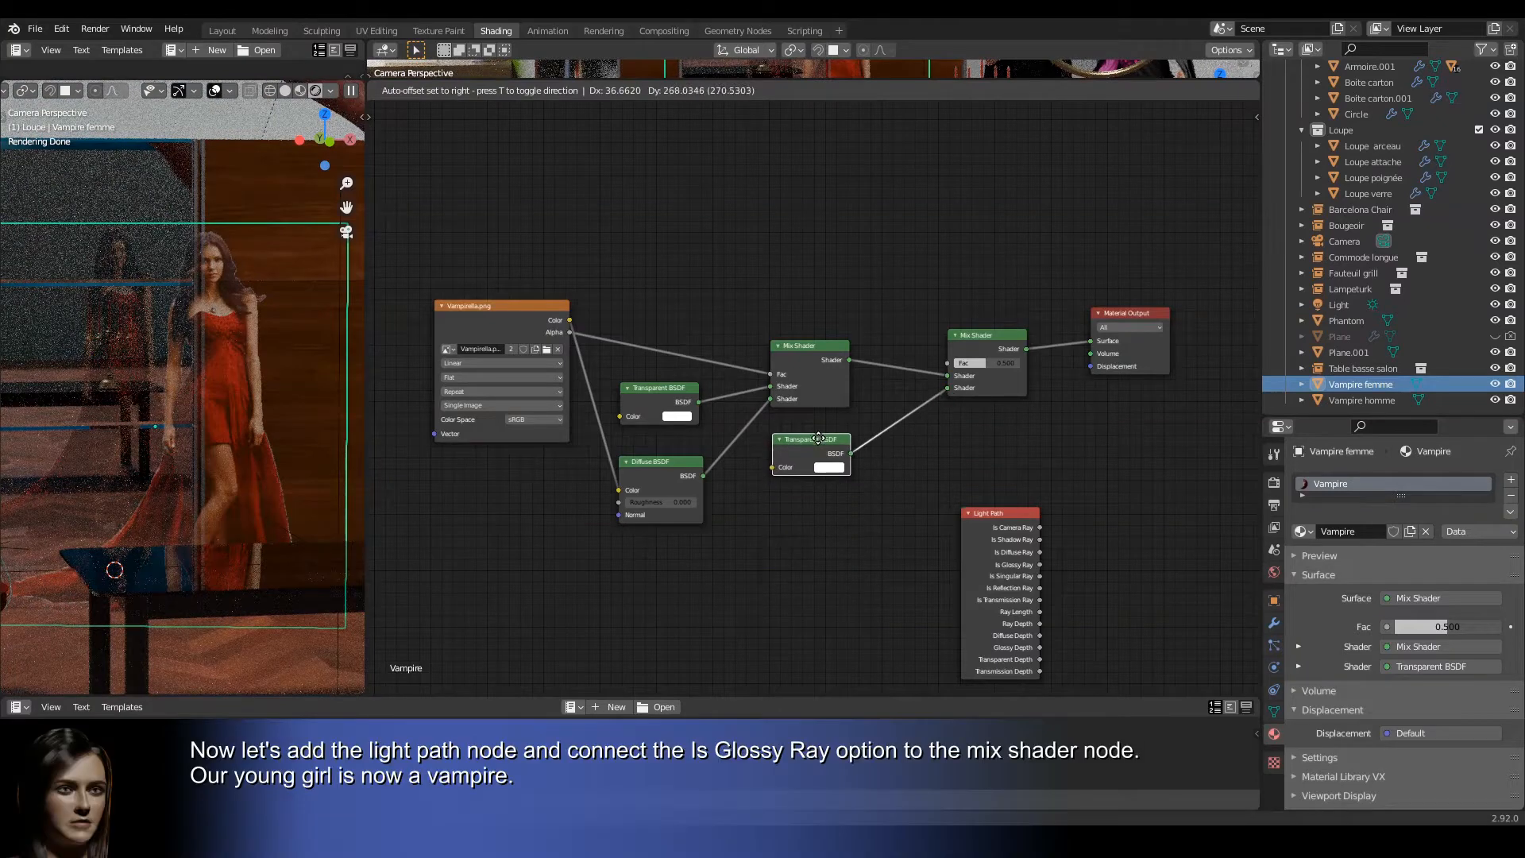
Feed Transparent BSDF into the Mix Shader and drive its factor with Is Glossy Ray.
{"action": "left_click_drag", "start_coordinate": [1000, 513], "coordinate": [788, 160]}
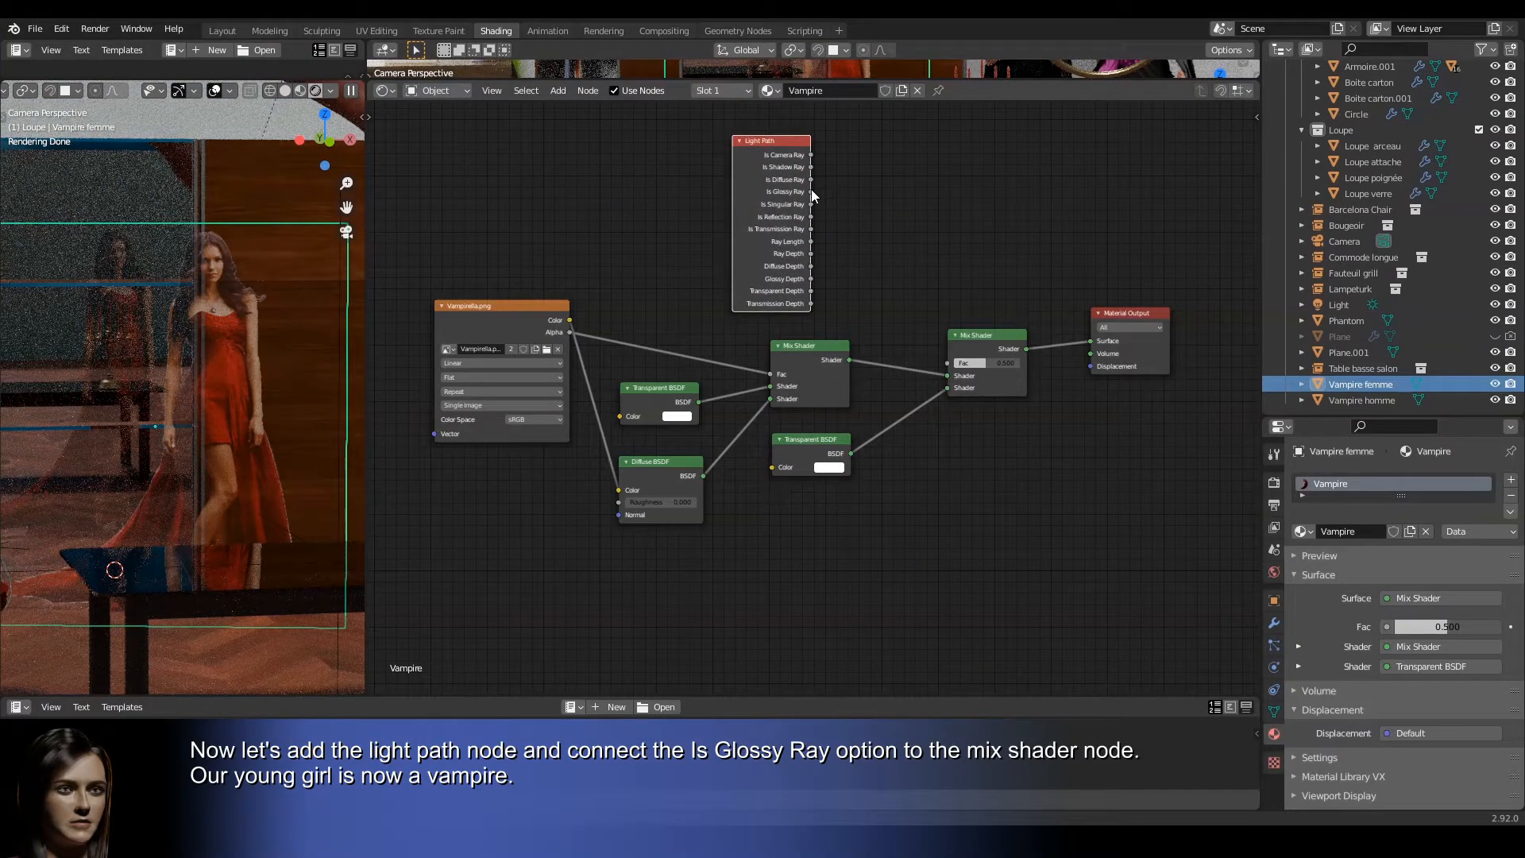
{"action": "left_click_drag", "start_coordinate": [810, 192], "coordinate": [950, 363]}
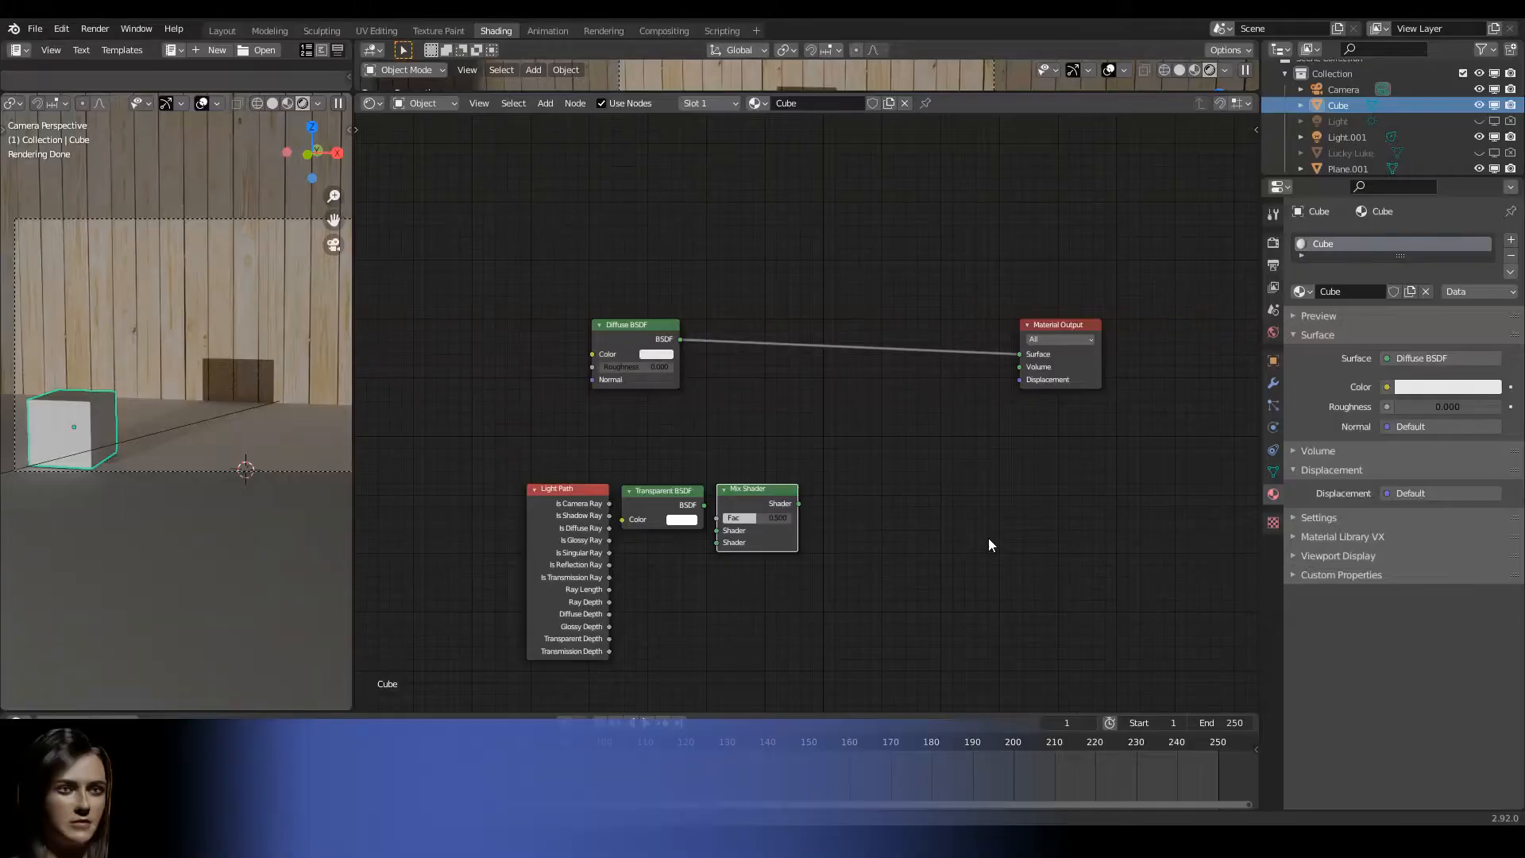
{"action": "mouse_move", "coordinate": [240, 432]}
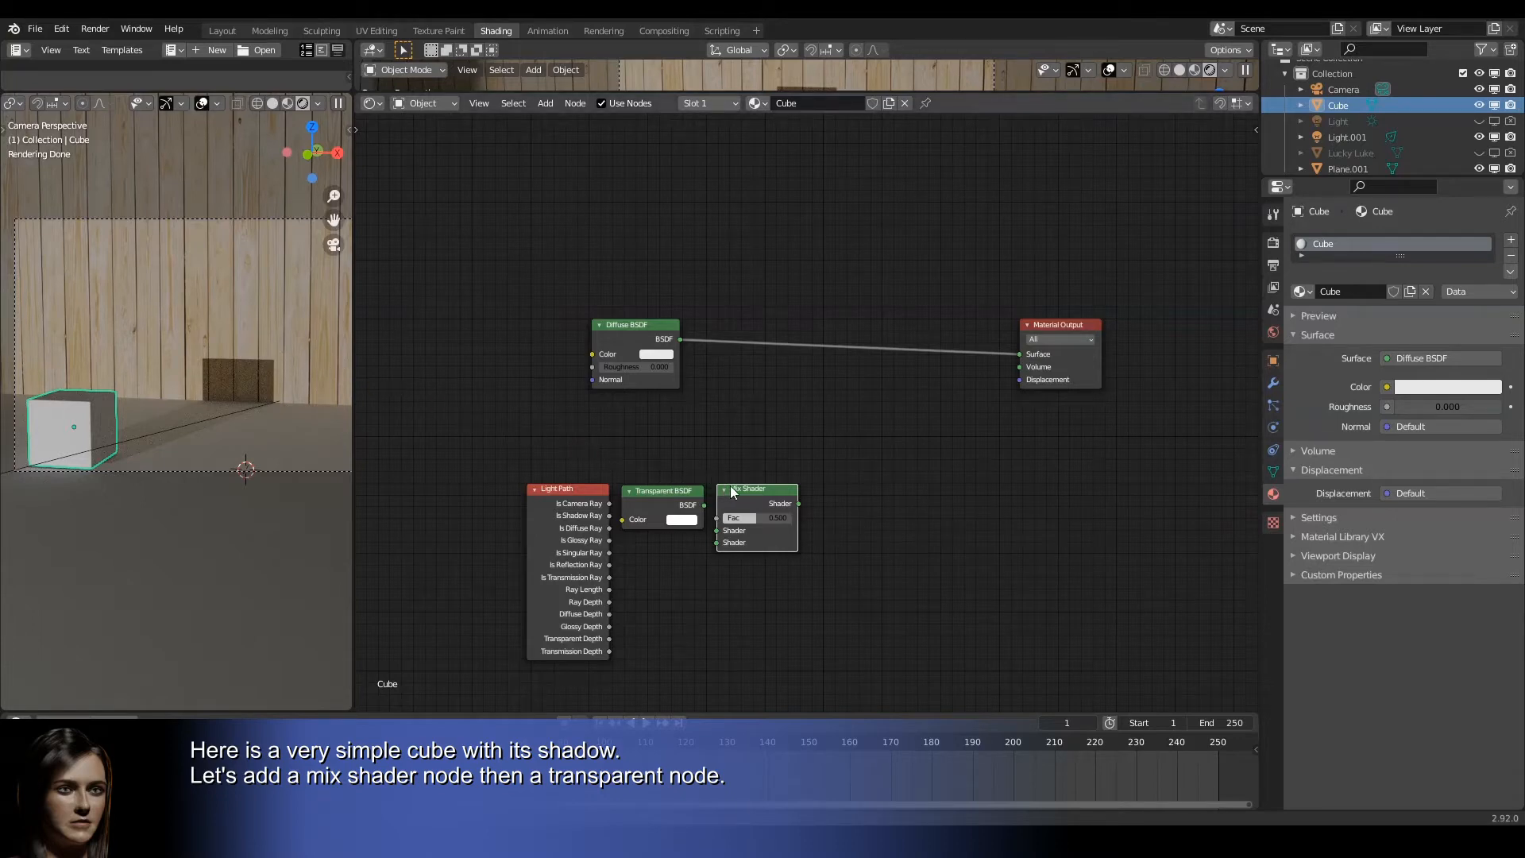
Insert a Mix Shader between Diffuse and Output with Transparent BSDF as its second shader.
{"action": "left_click_drag", "start_coordinate": [757, 489], "coordinate": [922, 351]}
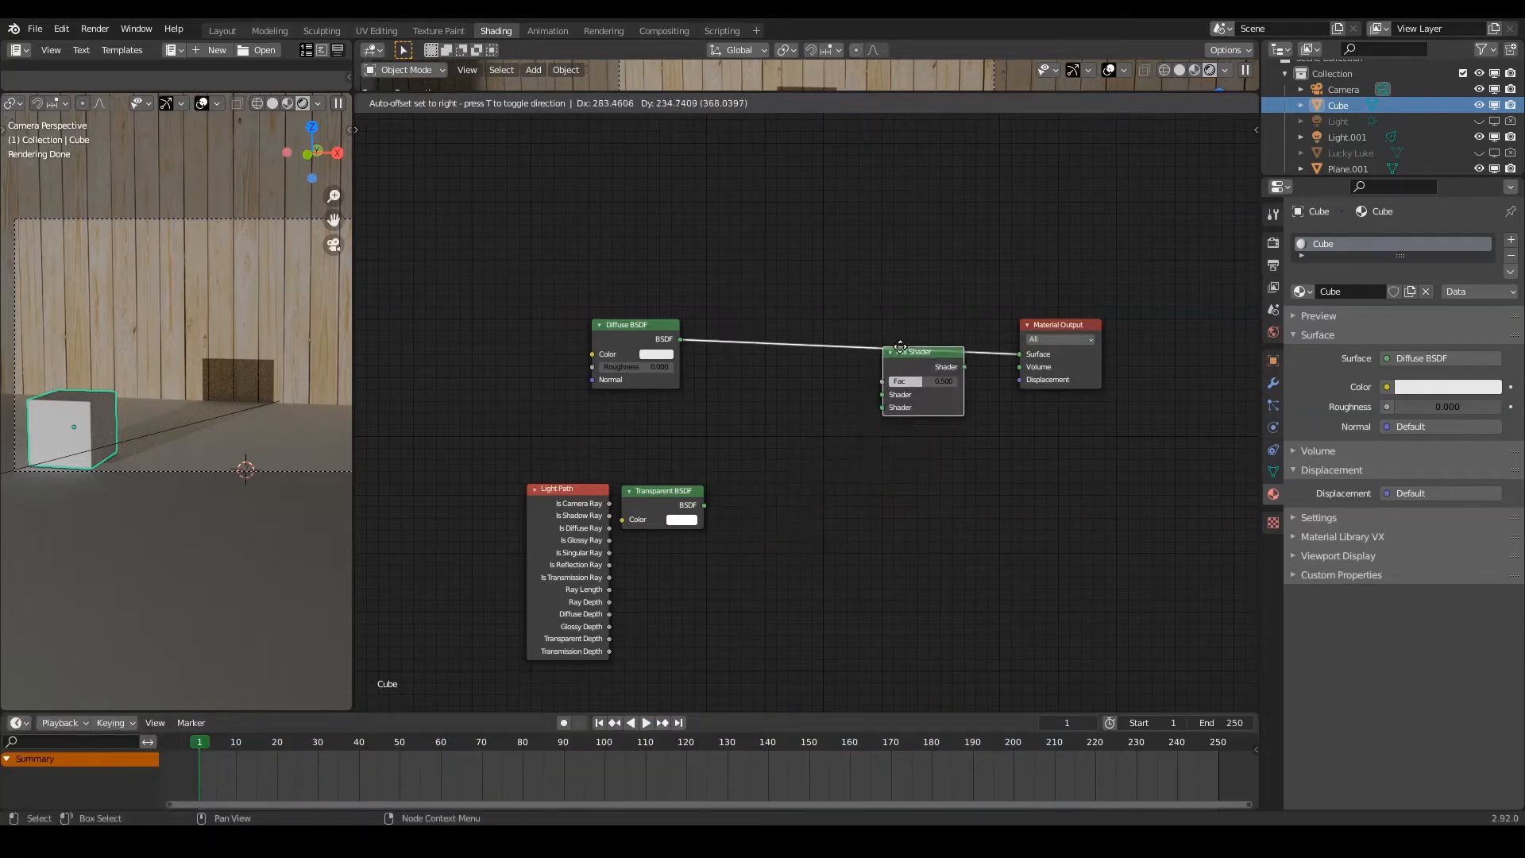
{"action": "left_click", "coordinate": [922, 347]}
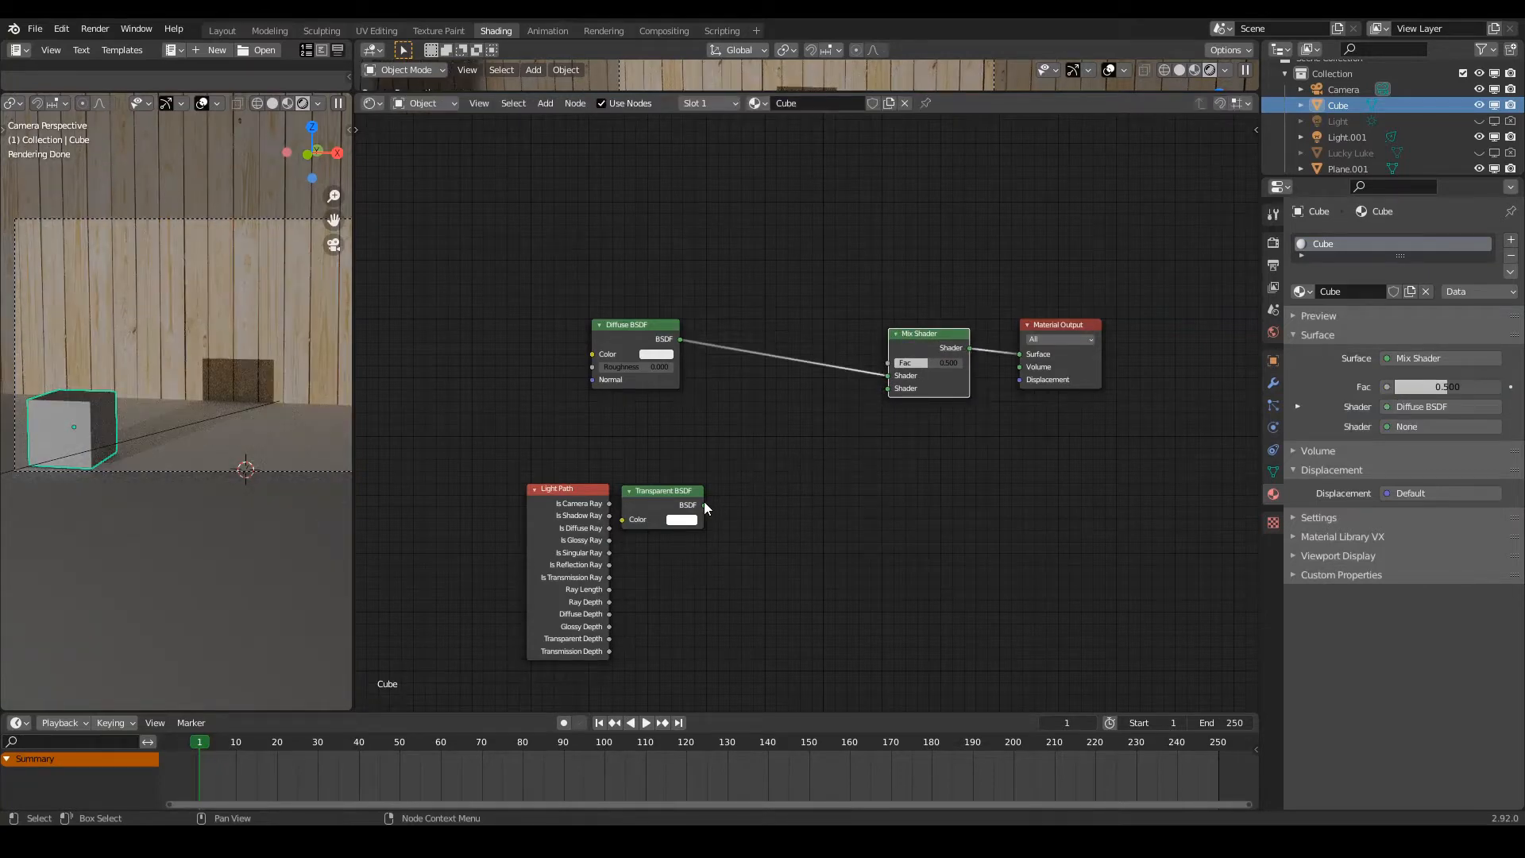
{"action": "left_click_drag", "start_coordinate": [662, 489], "coordinate": [733, 417]}
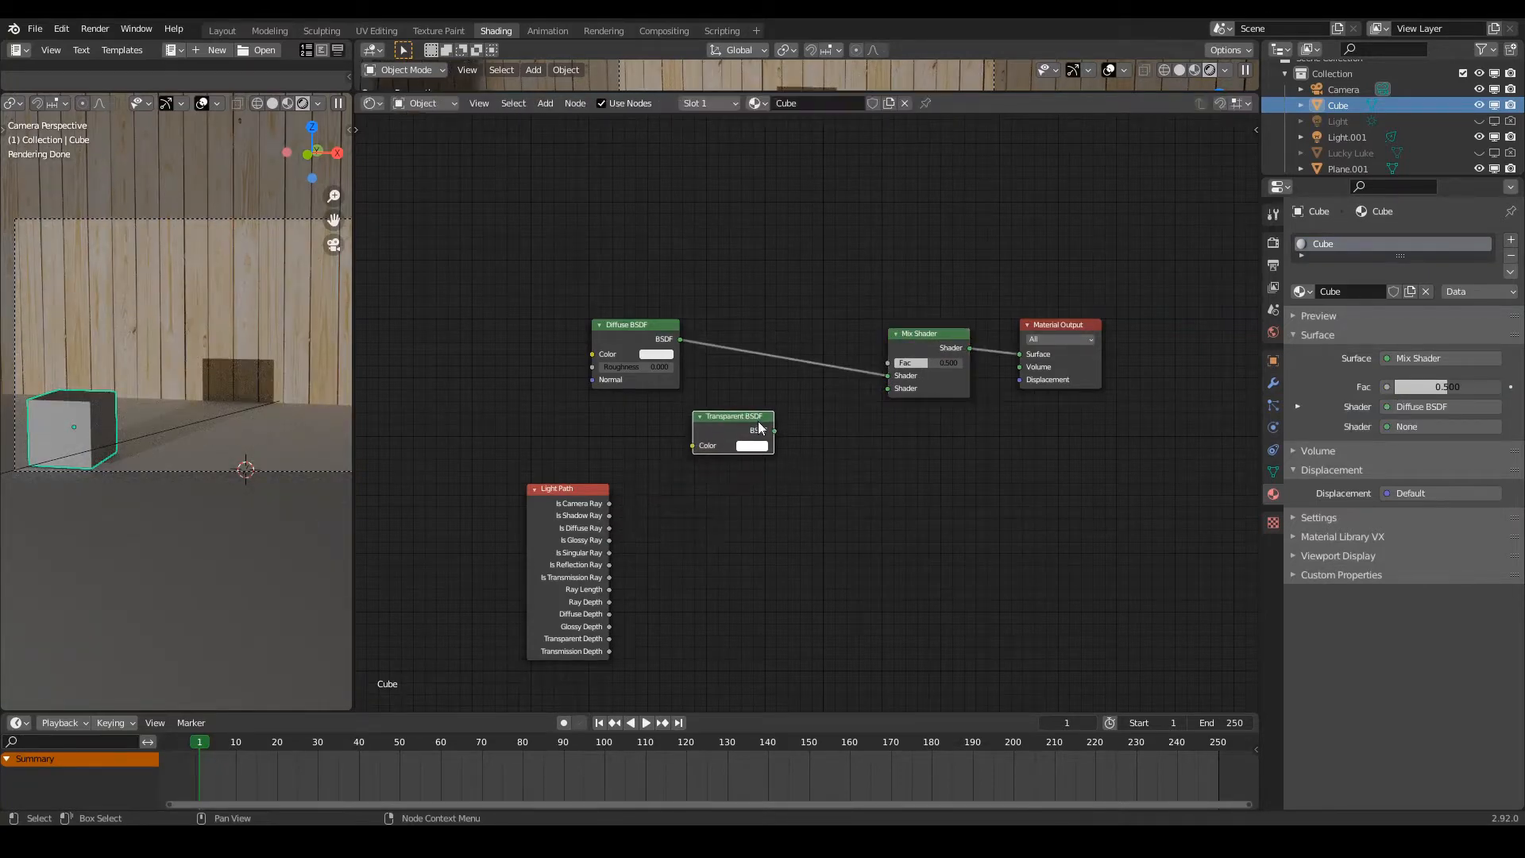
{"action": "left_click_drag", "start_coordinate": [772, 430], "coordinate": [887, 399]}
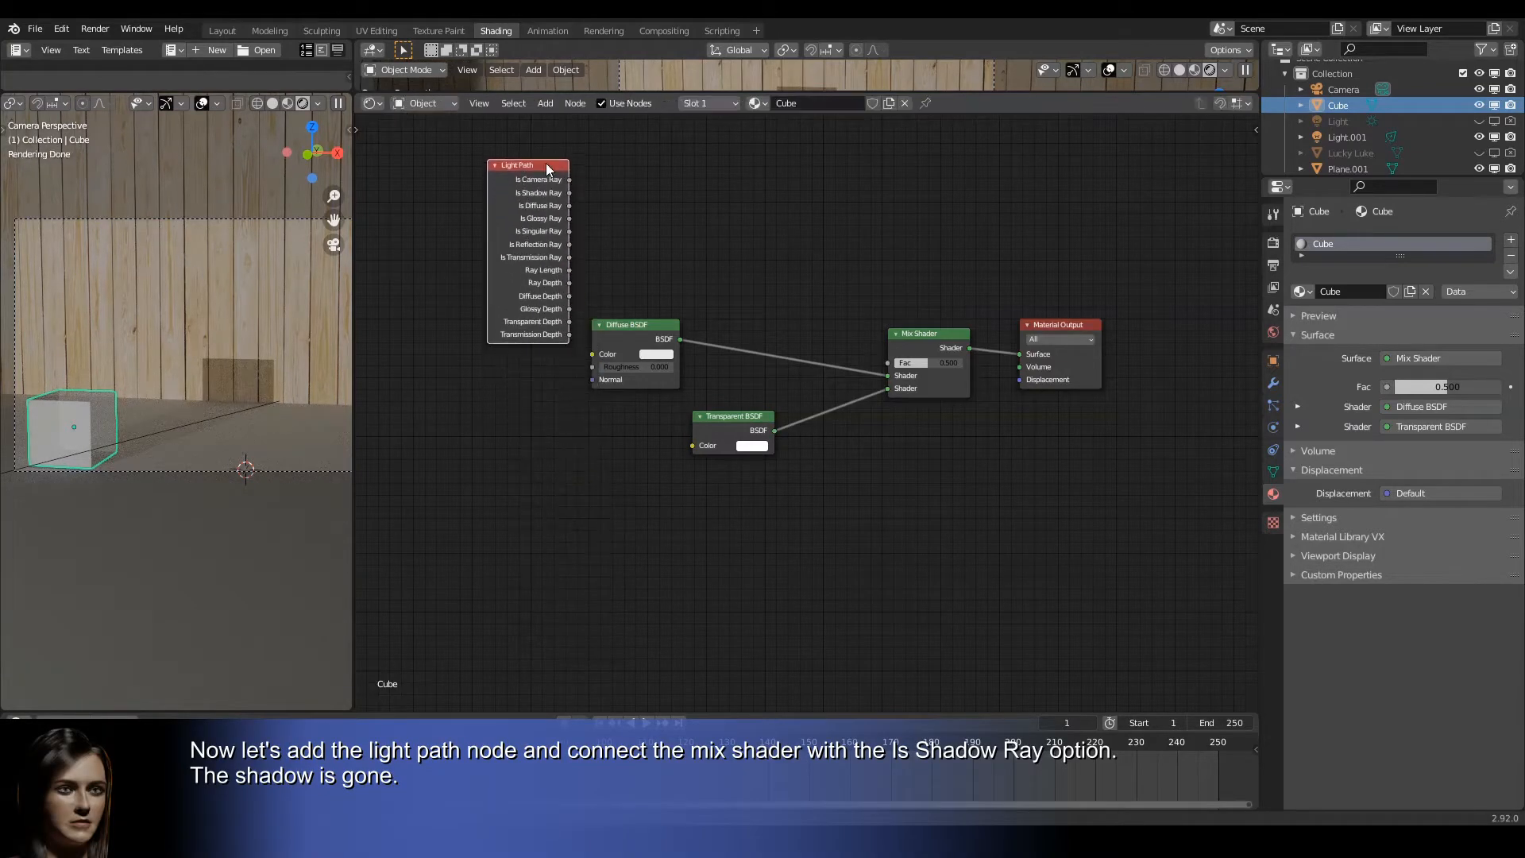
Link Light Path Is Shadow Ray to the Mix Shader factor.
{"action": "left_click_drag", "start_coordinate": [569, 192], "coordinate": [888, 362]}
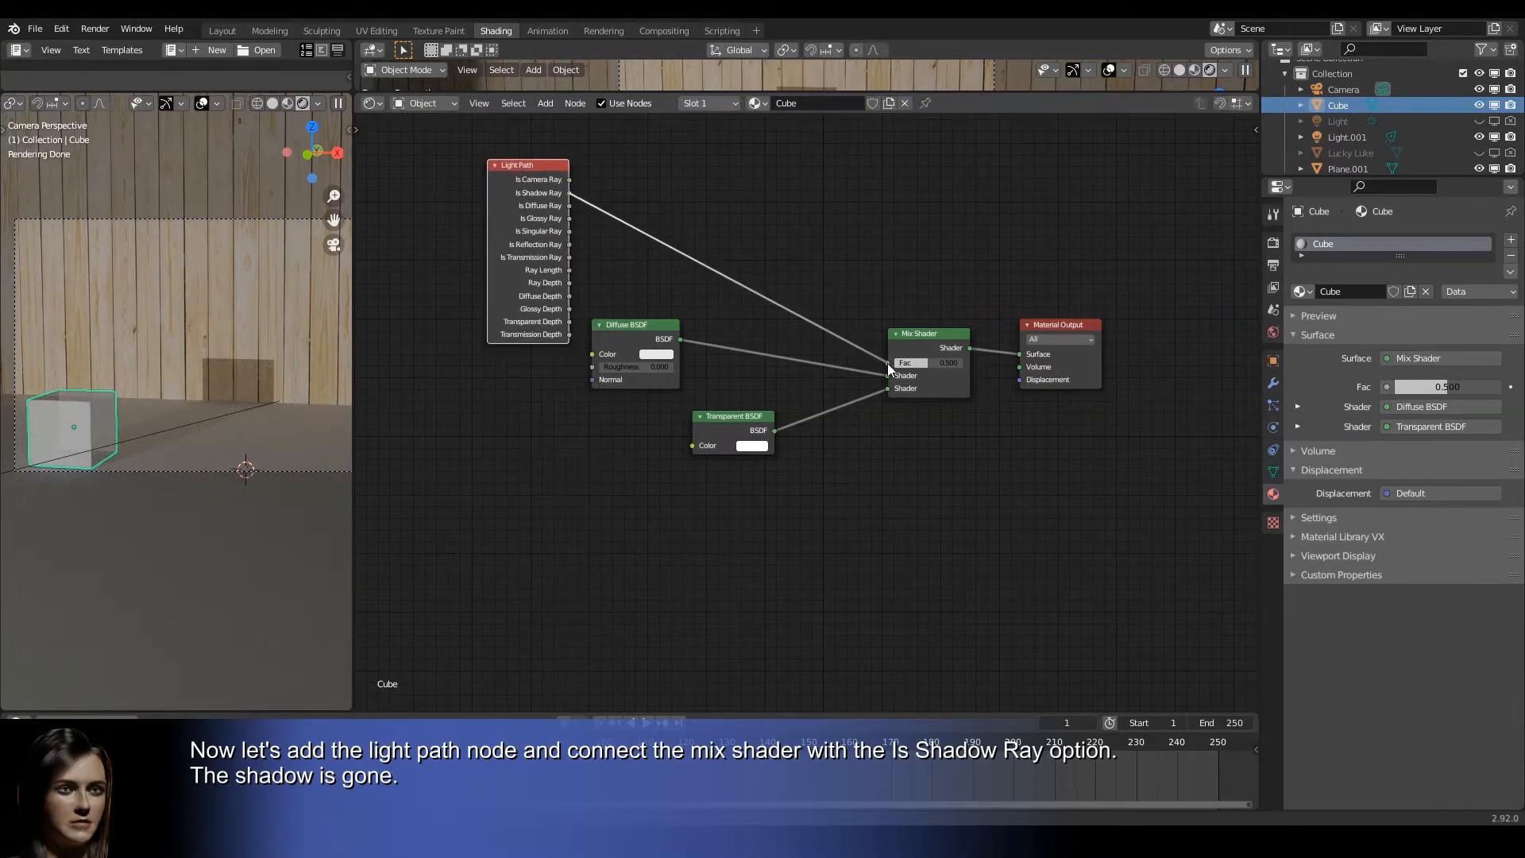
{"action": "left_click_drag", "start_coordinate": [571, 191], "coordinate": [886, 362]}
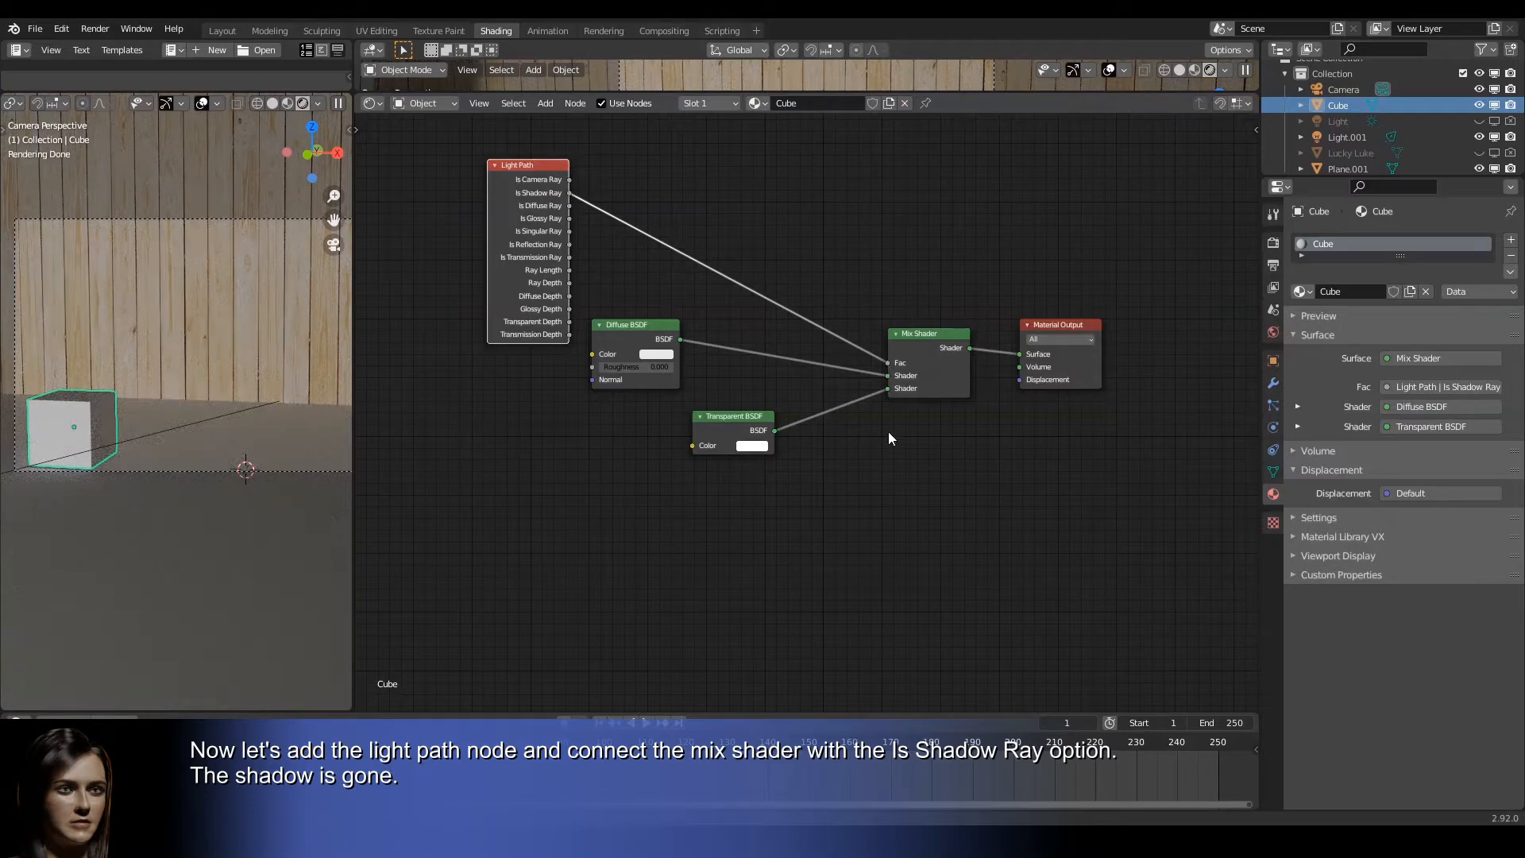
{"action": "mouse_move", "coordinate": [805, 491]}
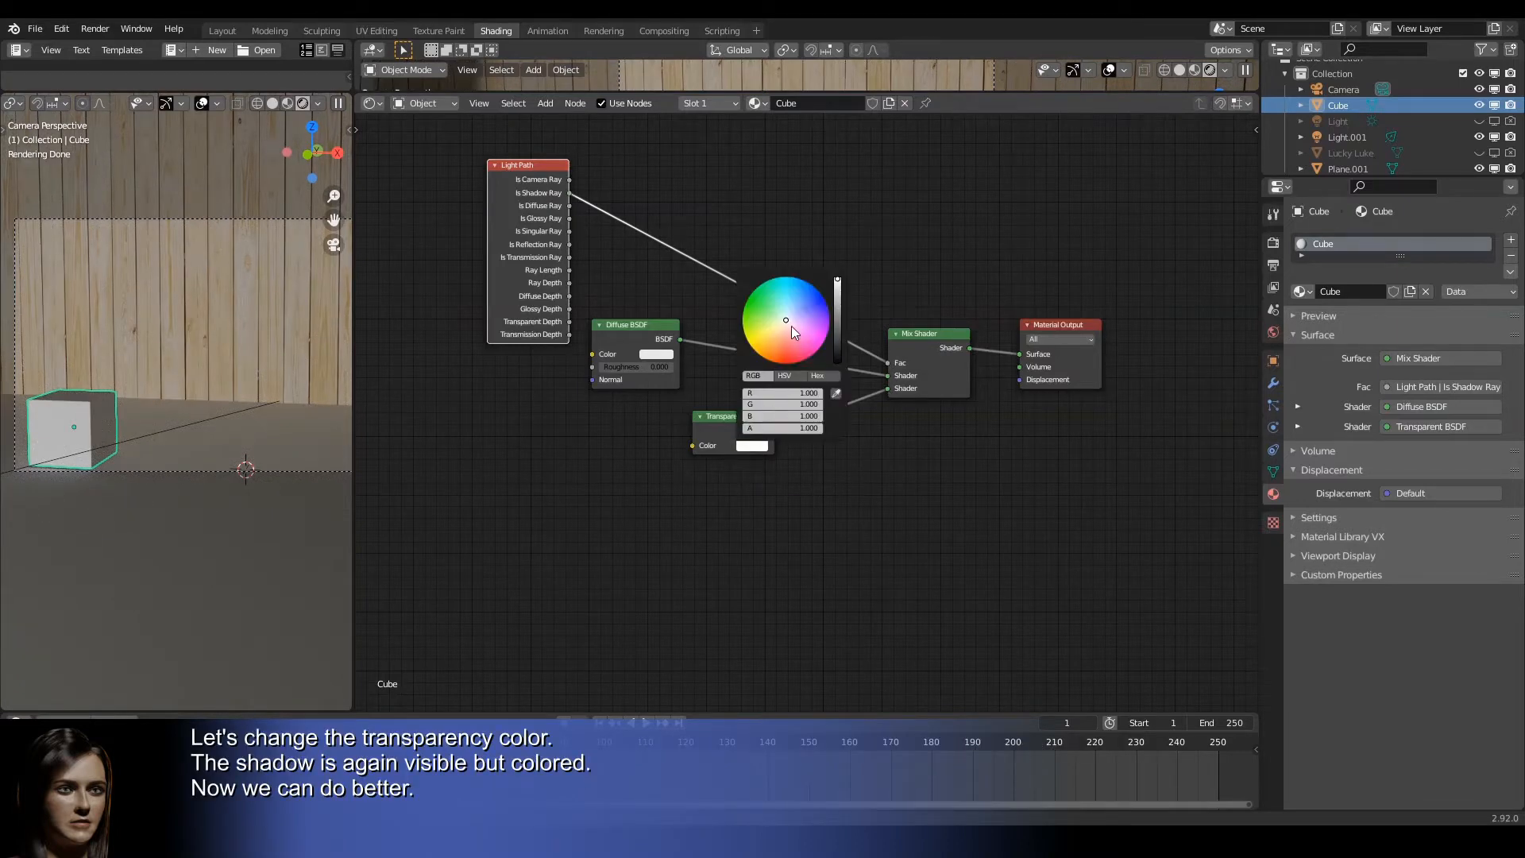
Set the Transparent BSDF colour to green on the color wheel.
{"action": "left_click", "coordinate": [788, 348]}
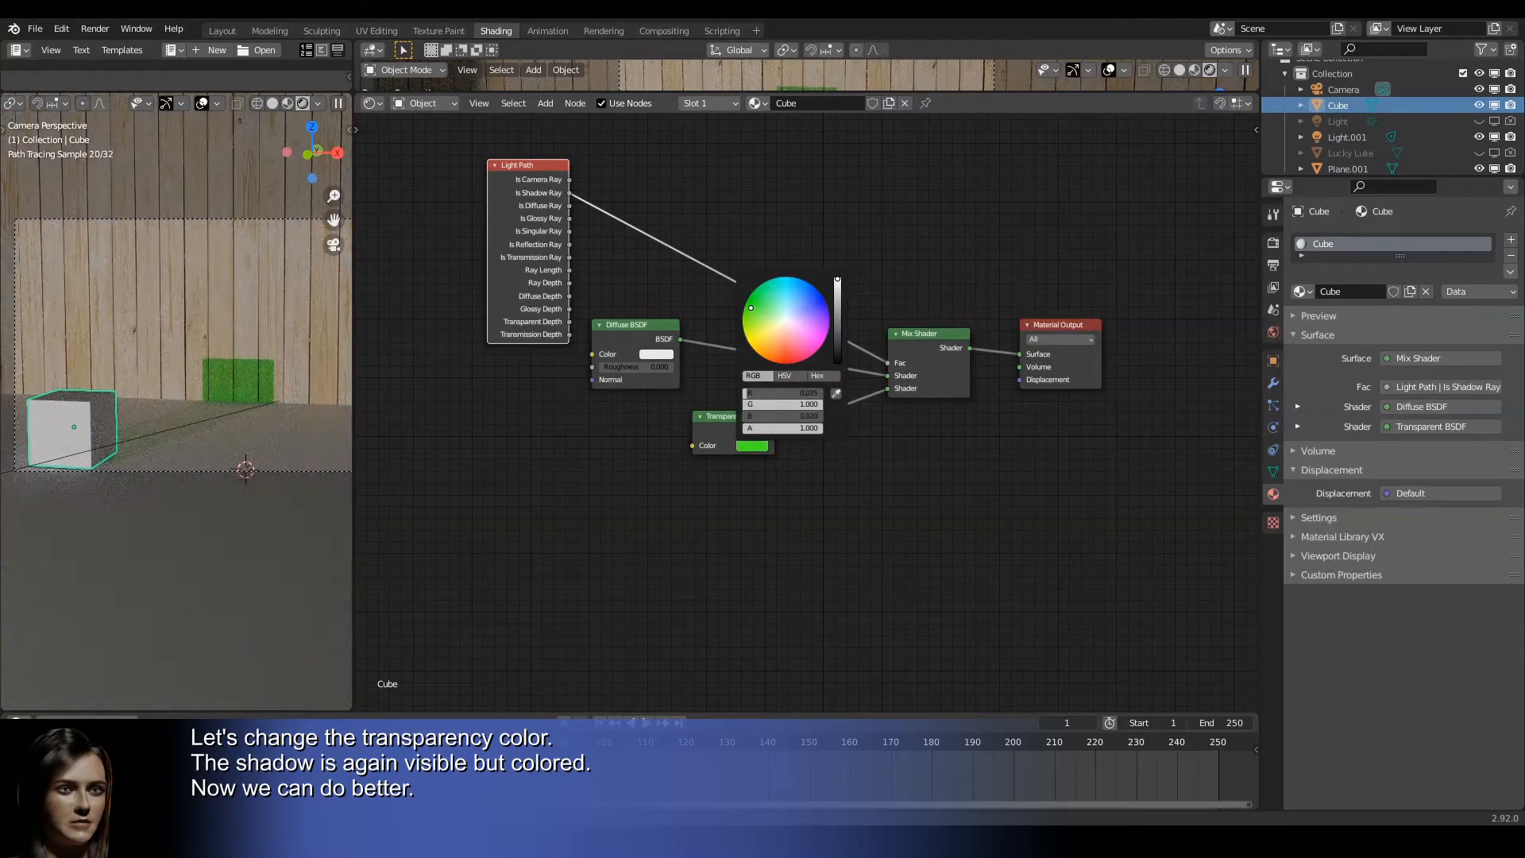
{"action": "left_click", "coordinate": [822, 302]}
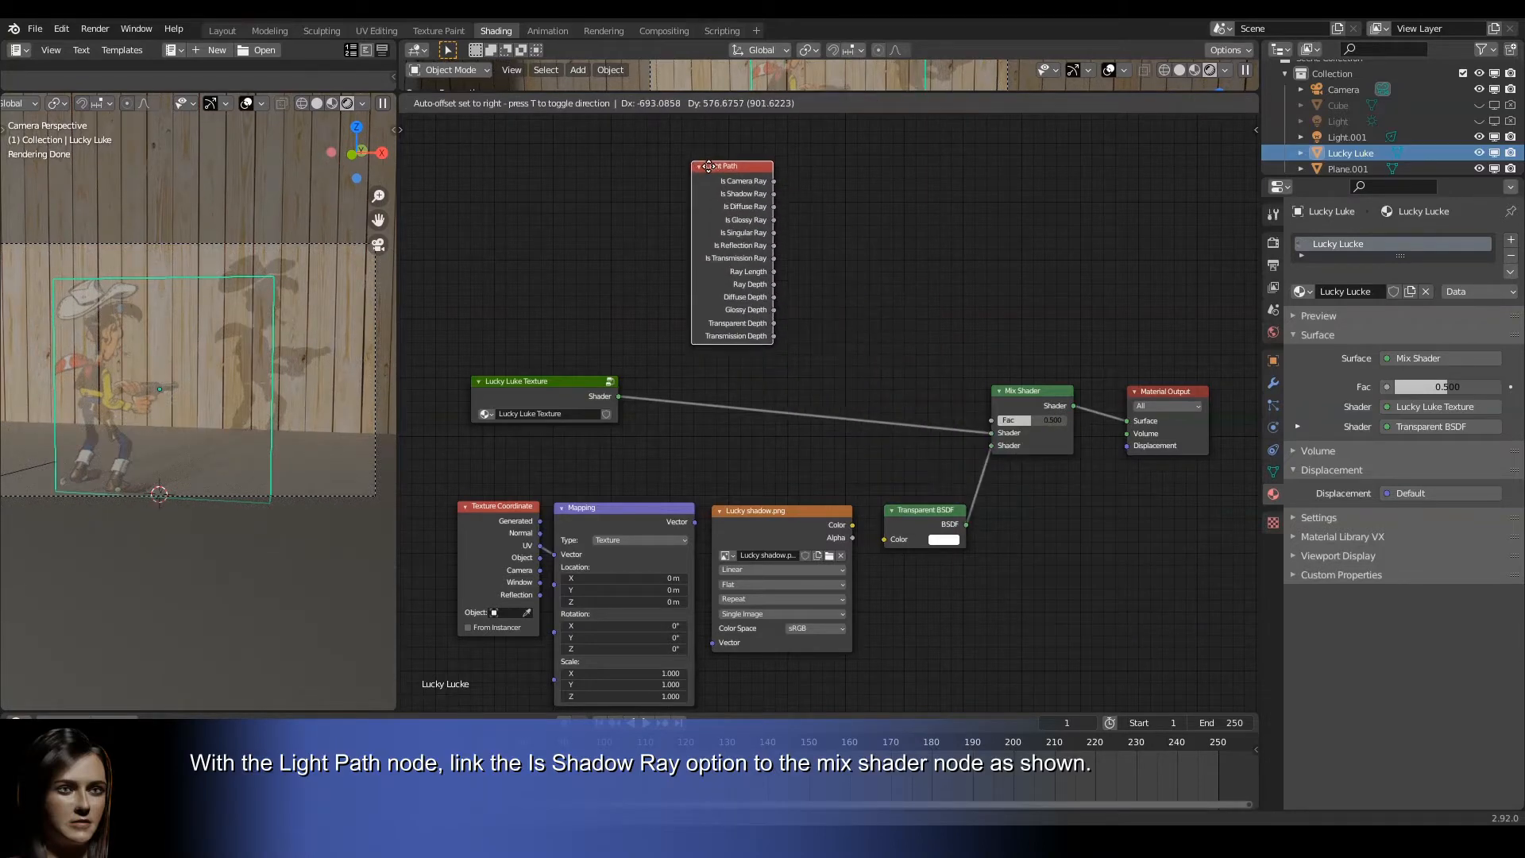
Reposition Light Path and link Is Shadow Ray to the Lucky Luke Mix Shader factor.
{"action": "left_click_drag", "start_coordinate": [773, 193], "coordinate": [931, 374]}
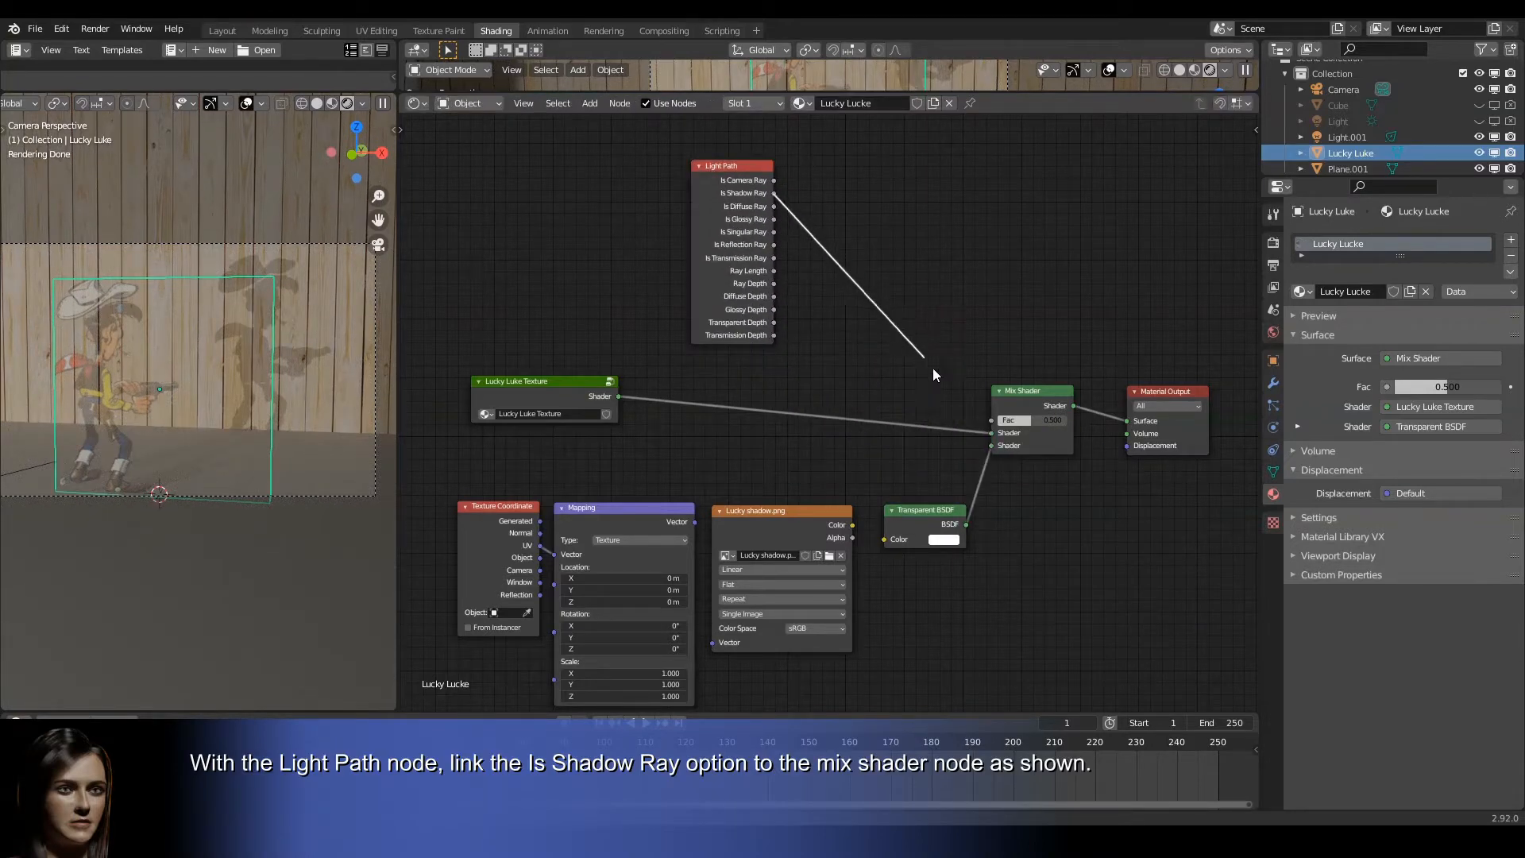
{"action": "left_click_drag", "start_coordinate": [773, 192], "coordinate": [989, 420]}
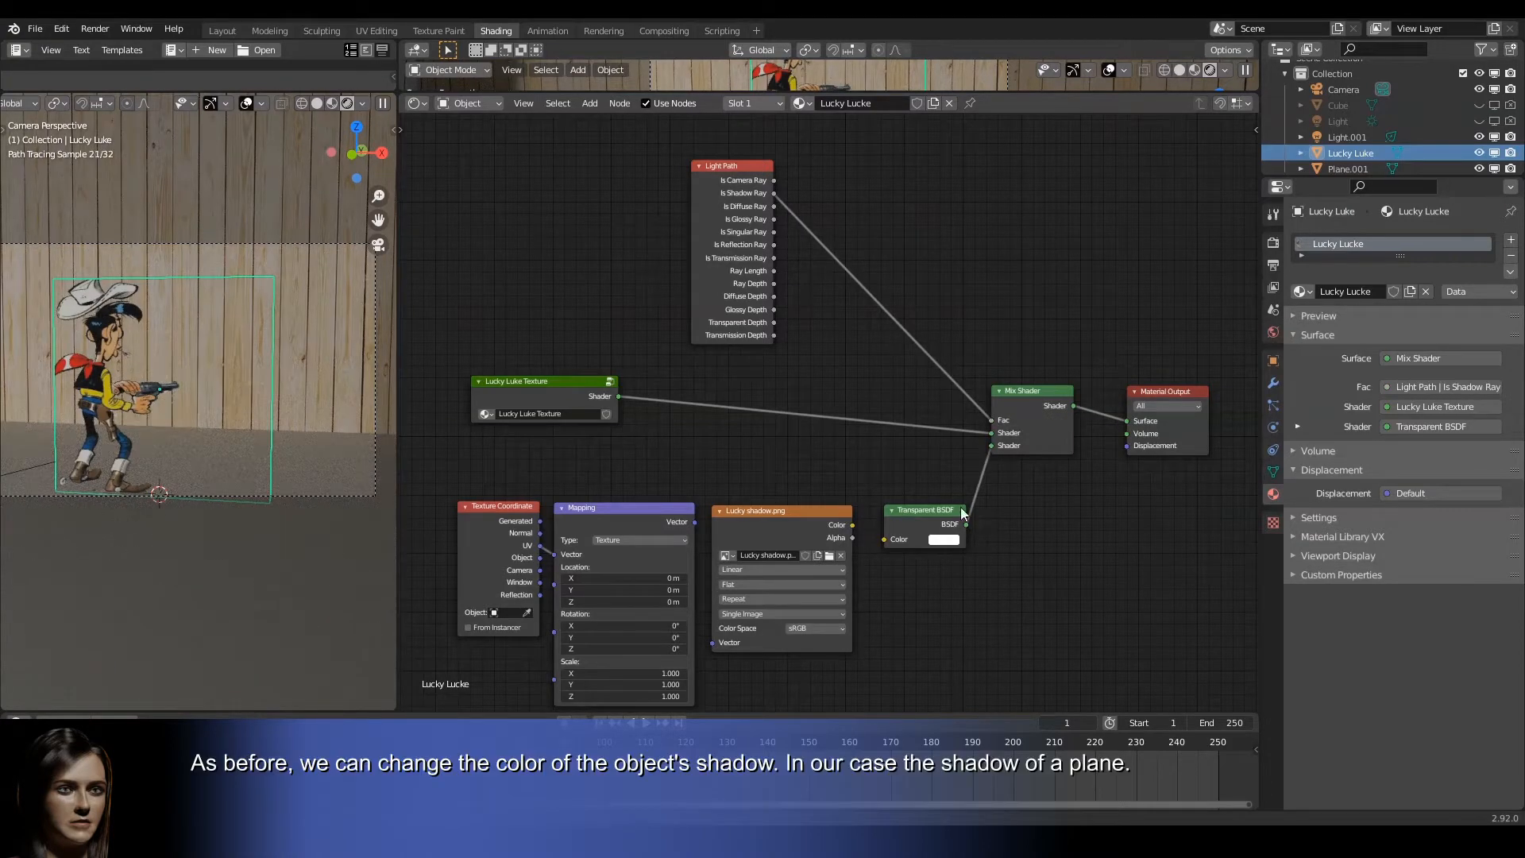
{"action": "left_click", "coordinate": [942, 538]}
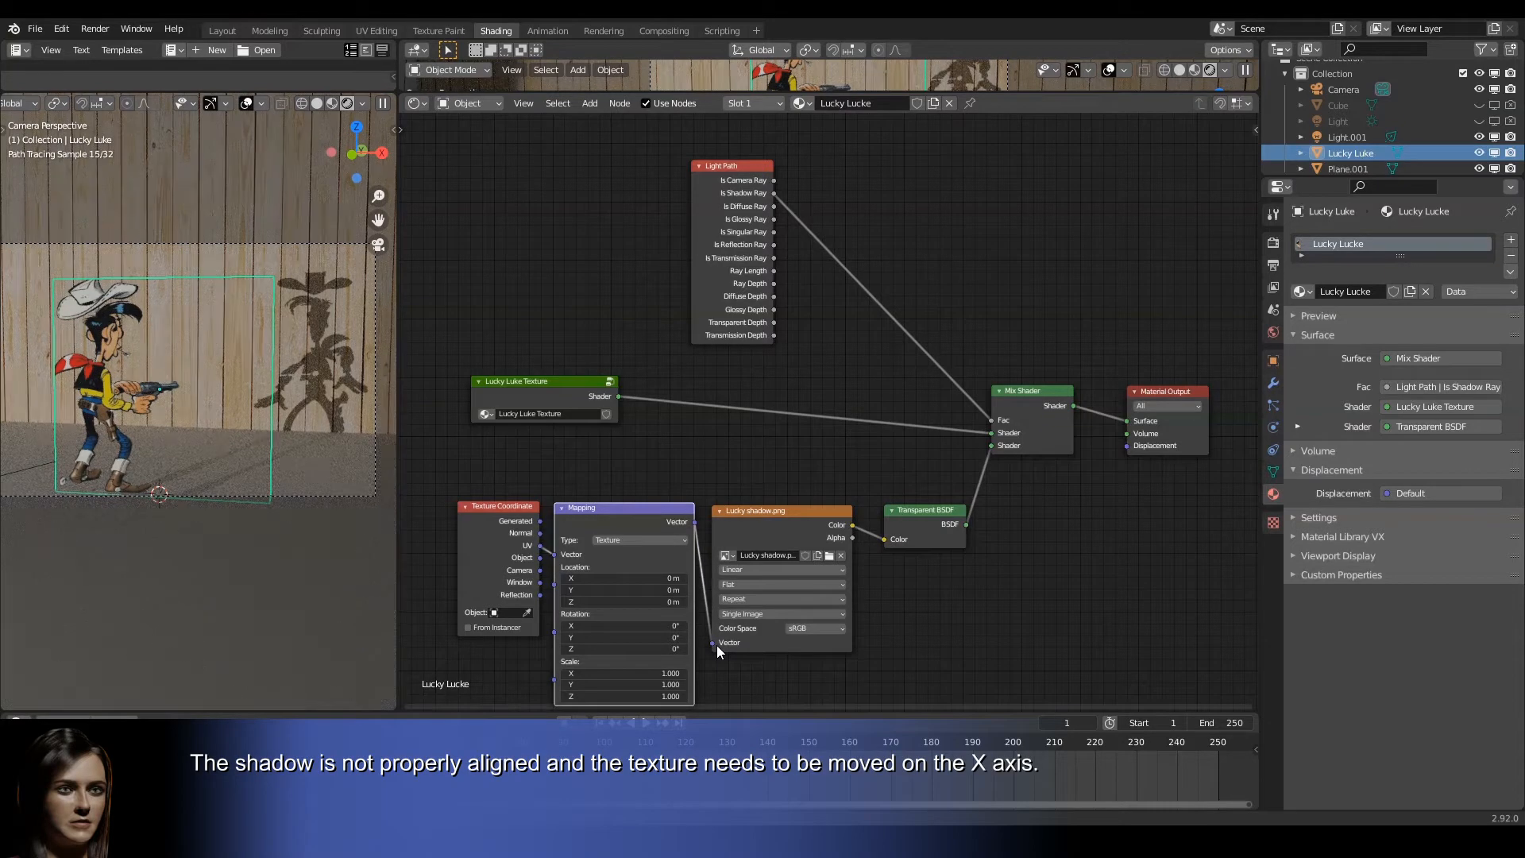
Enter -1.2 in the Mapping node's Location X field.
{"action": "left_click", "coordinate": [620, 578]}
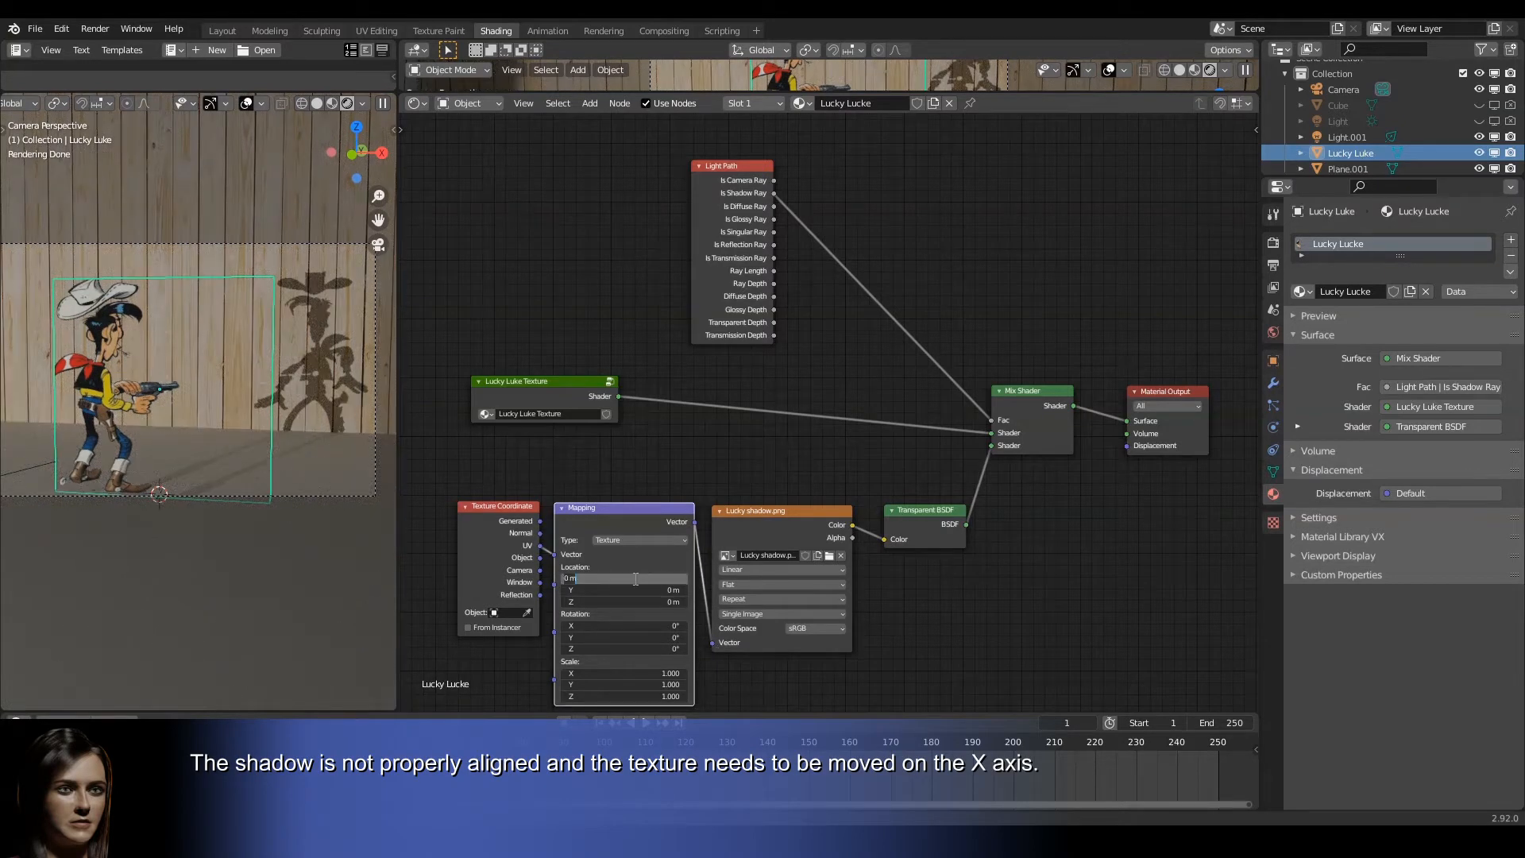
{"action": "type", "text": "-1.2"}
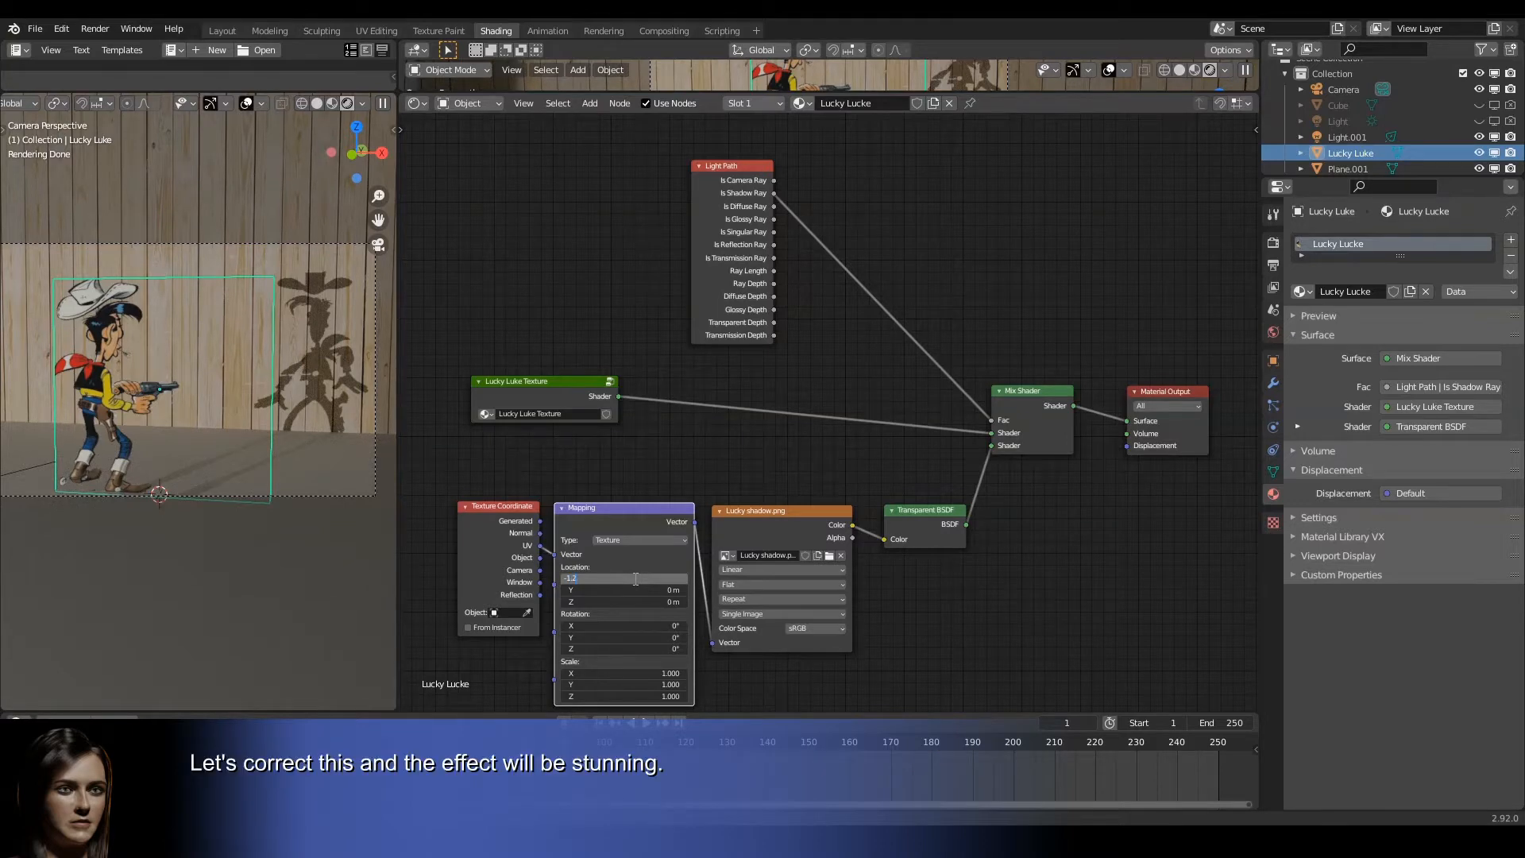
{"action": "type", "text": "-1.2"}
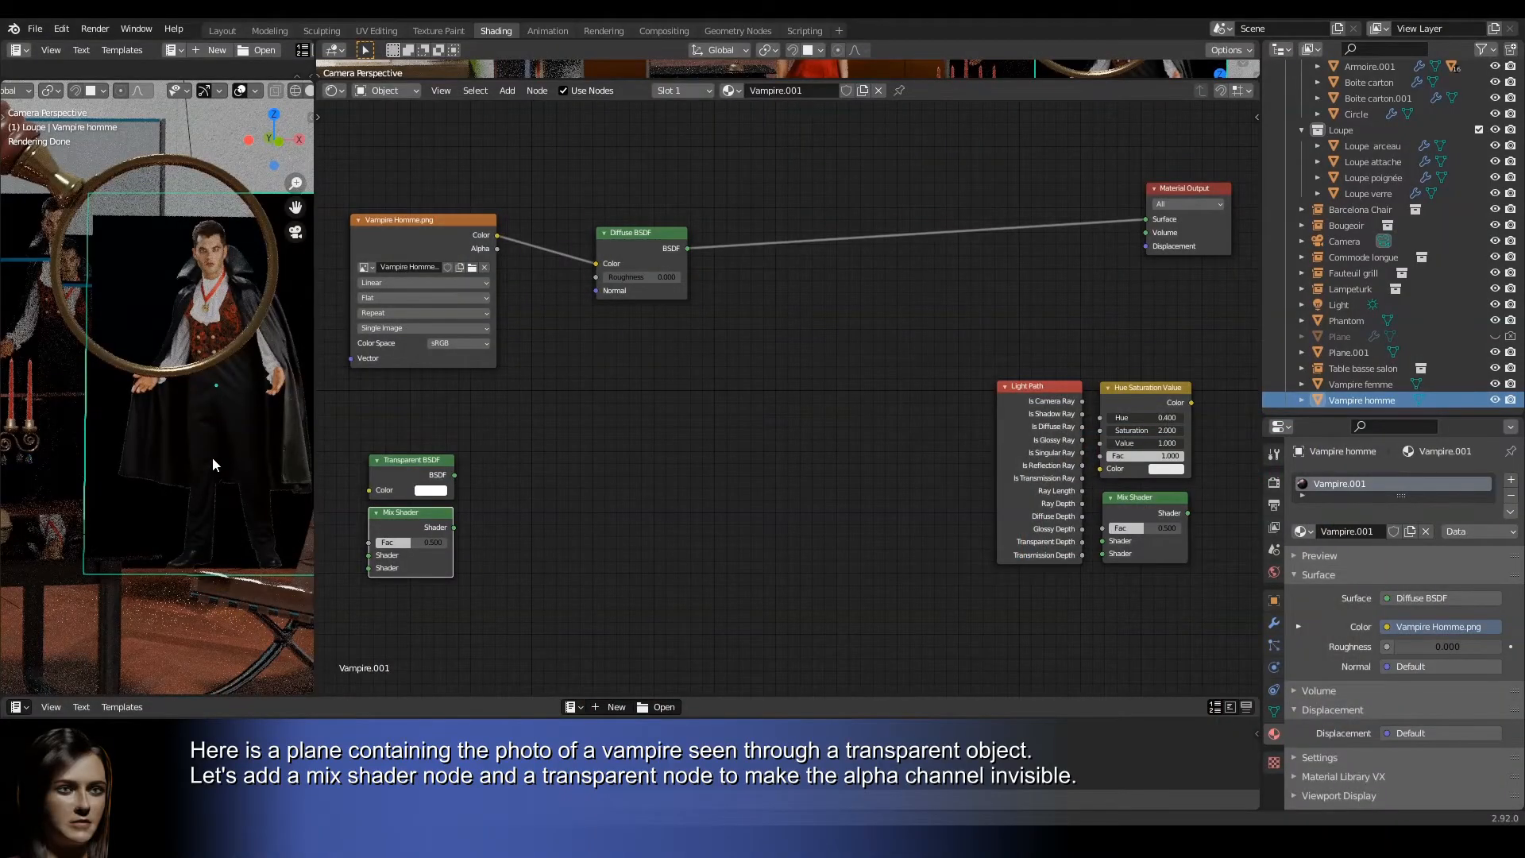
Start building the vampire's alpha transparency mix with a node link.
{"action": "left_click_drag", "start_coordinate": [409, 513], "coordinate": [584, 520]}
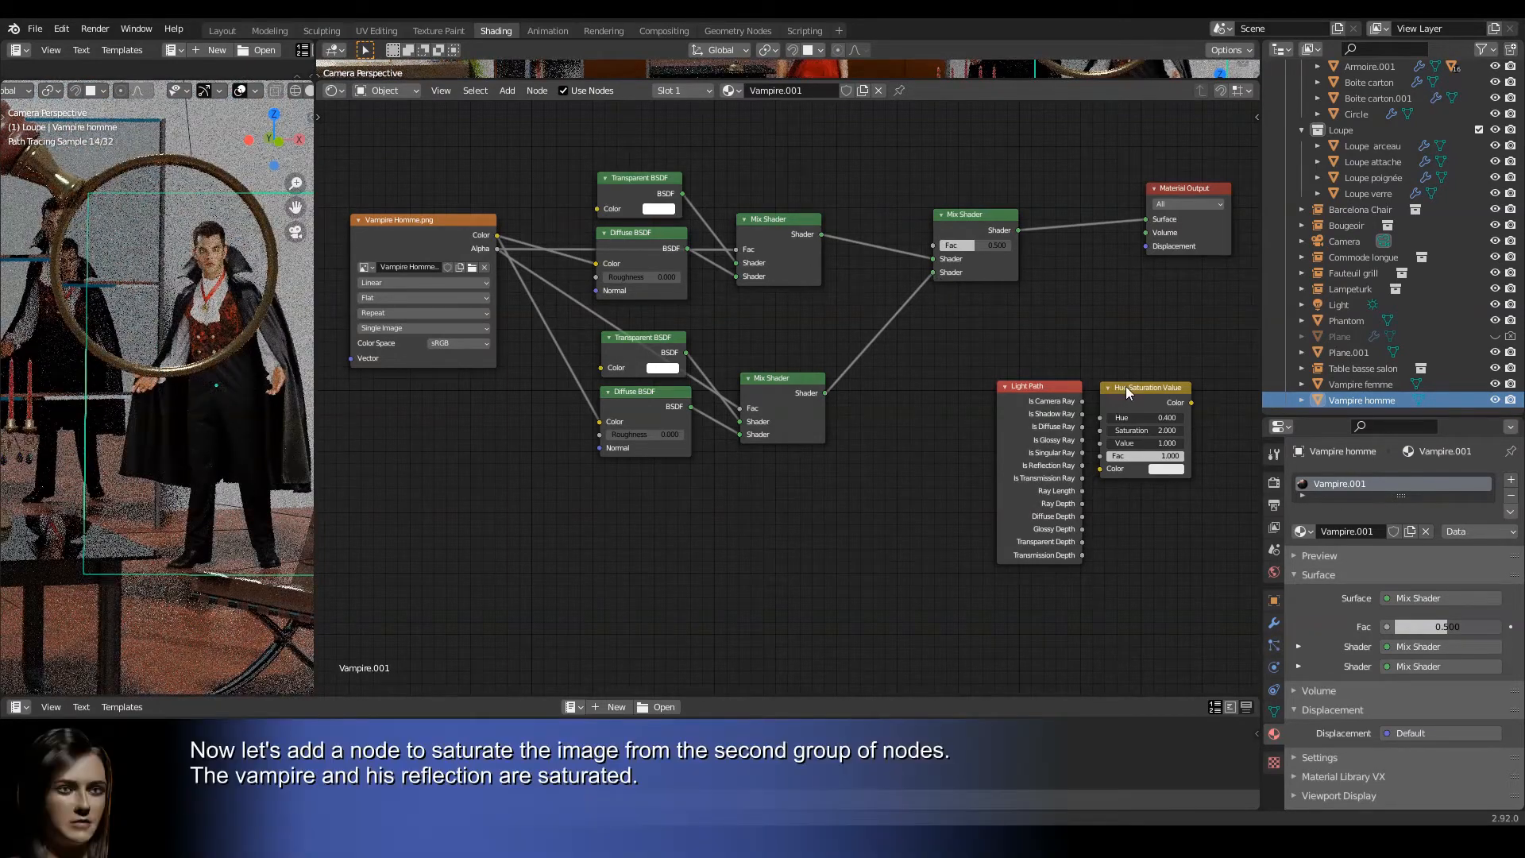
Insert Hue Saturation Value into the second group and link Is Transmission Ray to the final mix.
{"action": "left_click_drag", "start_coordinate": [1144, 387], "coordinate": [569, 376]}
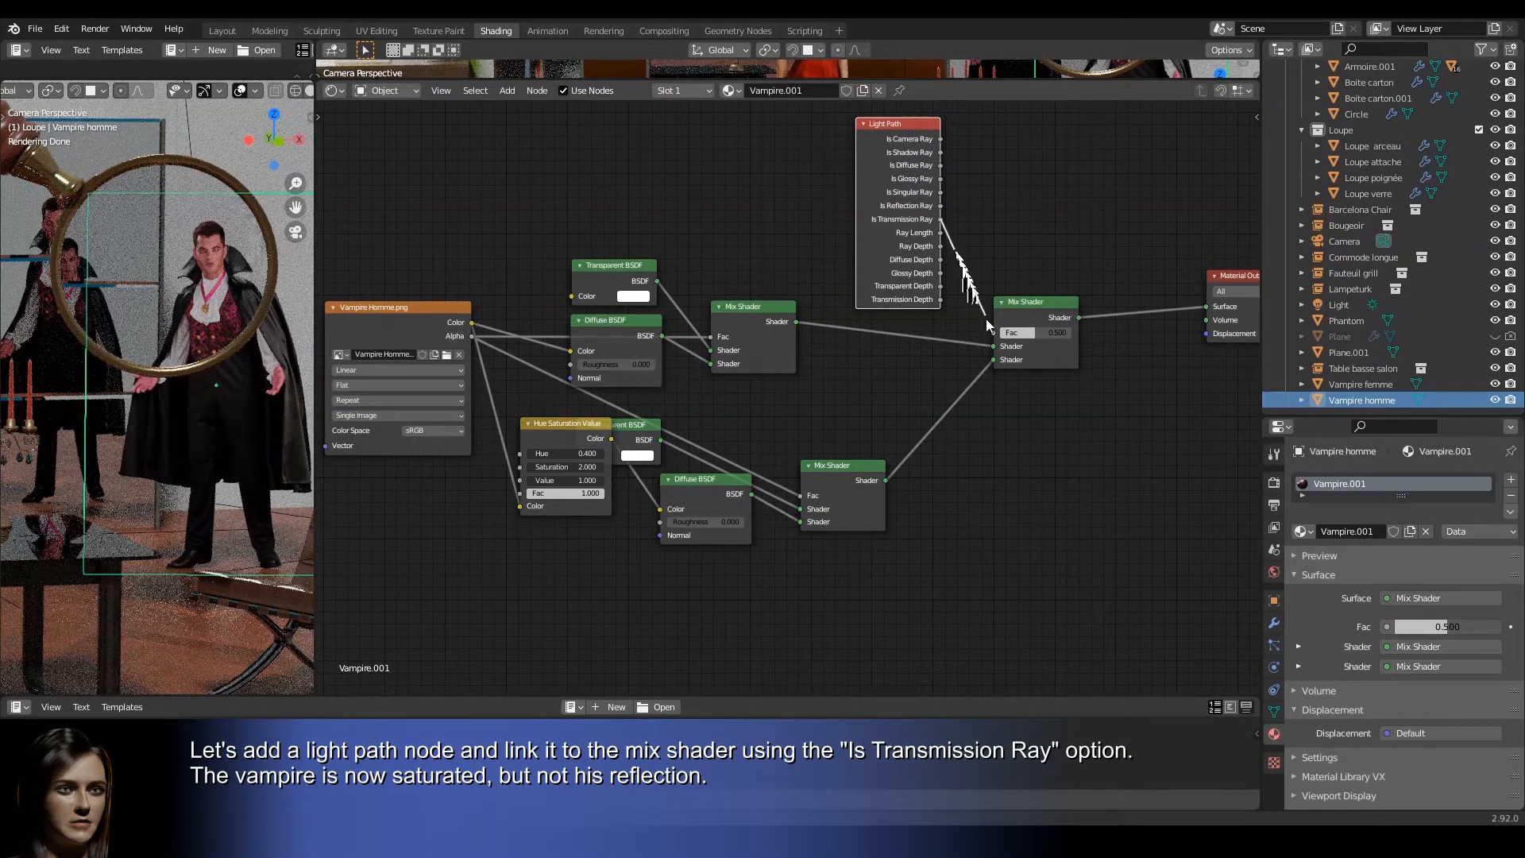
{"action": "left_click_drag", "start_coordinate": [940, 219], "coordinate": [994, 333]}
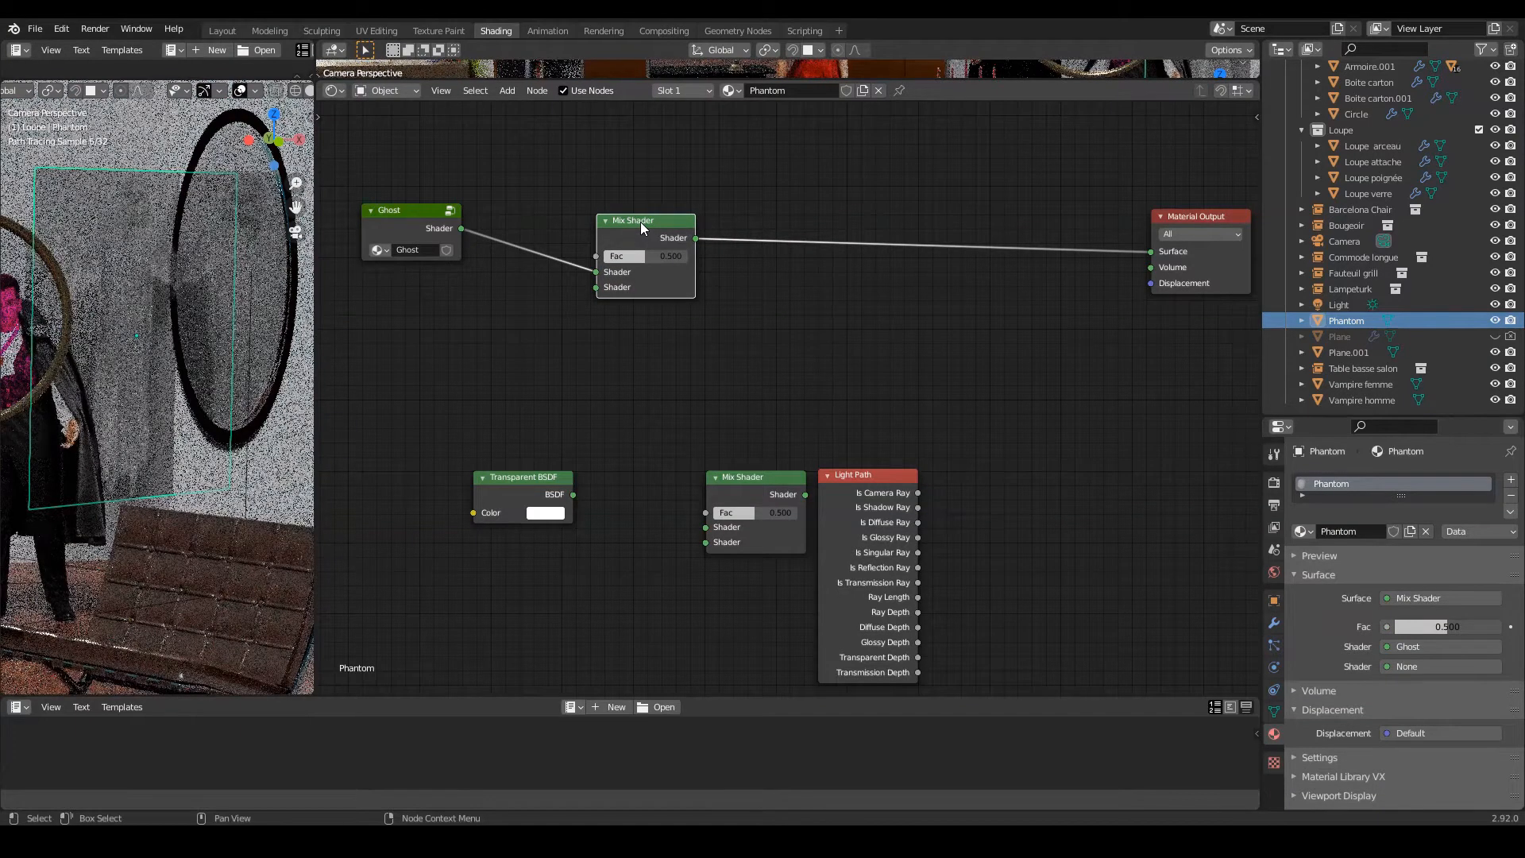
Insert a Mix Shader after the Ghost shader, driven by Is Camera Ray.
{"action": "left_click_drag", "start_coordinate": [524, 477], "coordinate": [516, 309]}
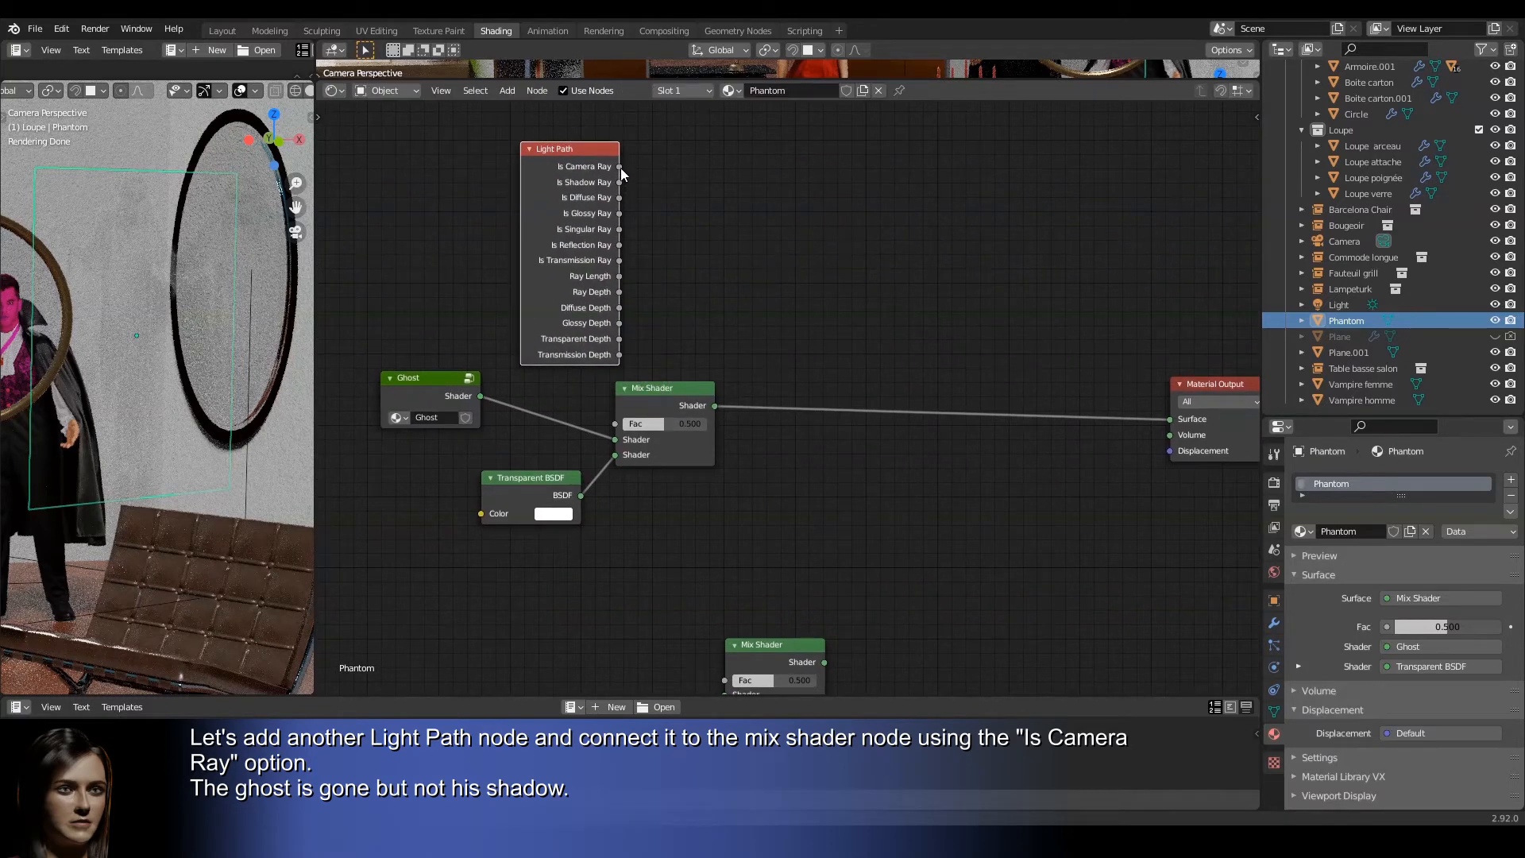
{"action": "left_click_drag", "start_coordinate": [619, 166], "coordinate": [616, 423]}
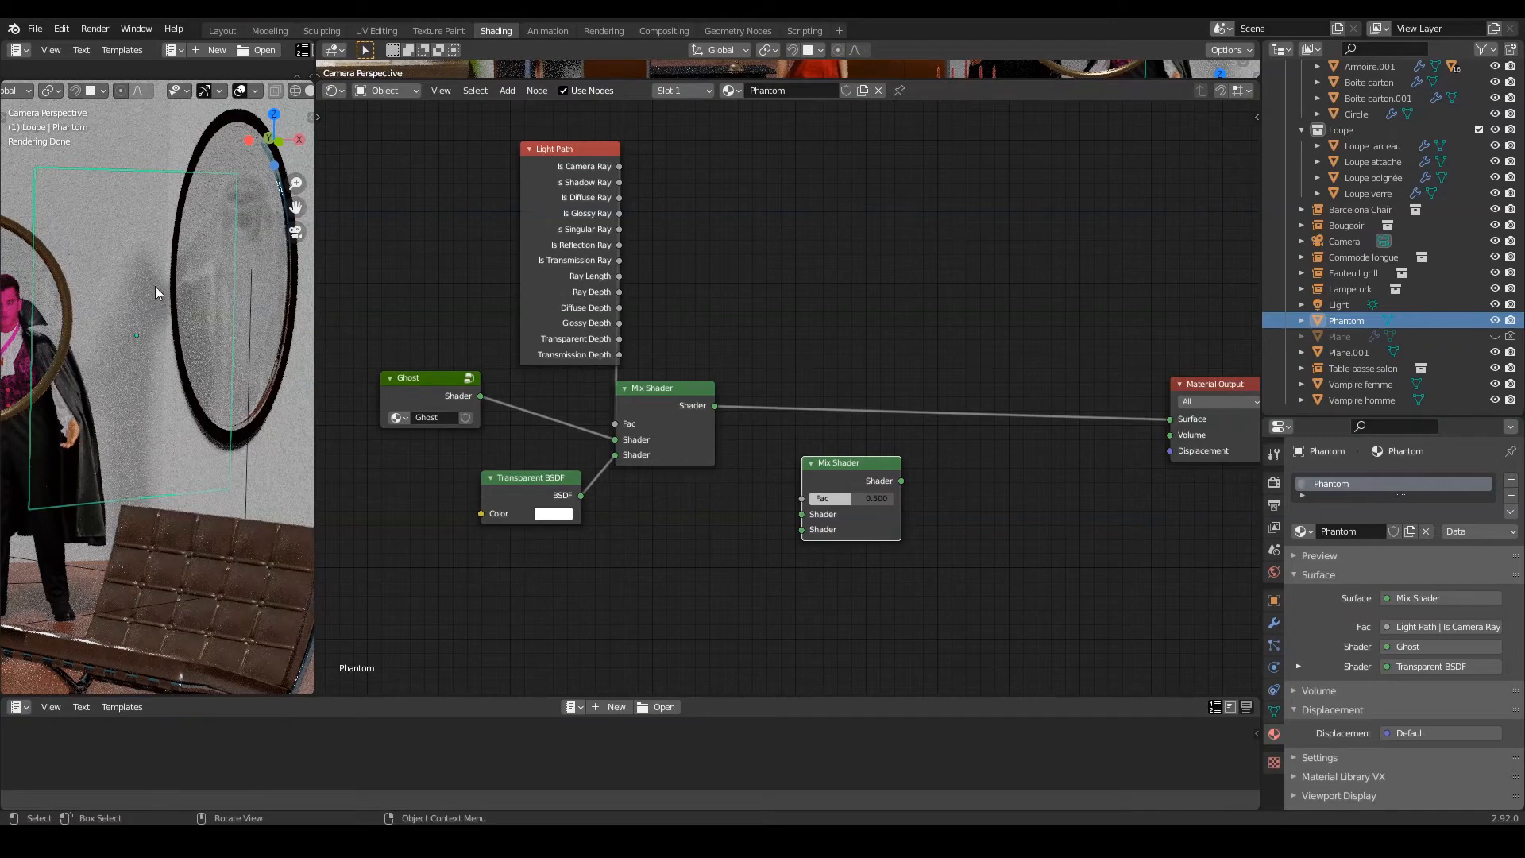
Insert a second Mix Shader before the output, driven by Is Shadow Ray.
{"action": "left_click_drag", "start_coordinate": [851, 462], "coordinate": [864, 416]}
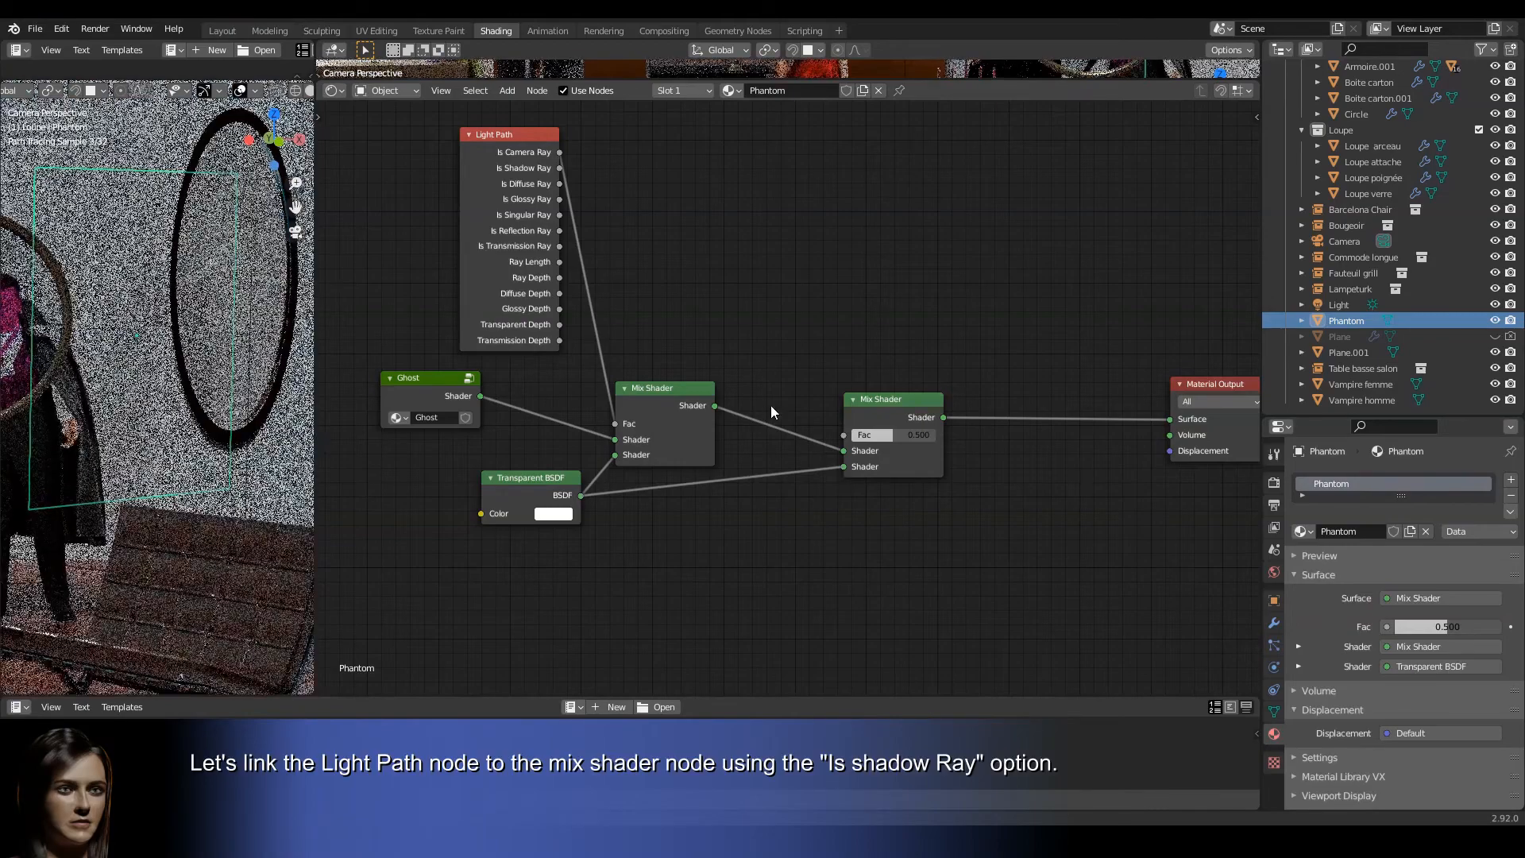
{"action": "left_click_drag", "start_coordinate": [560, 168], "coordinate": [824, 434]}
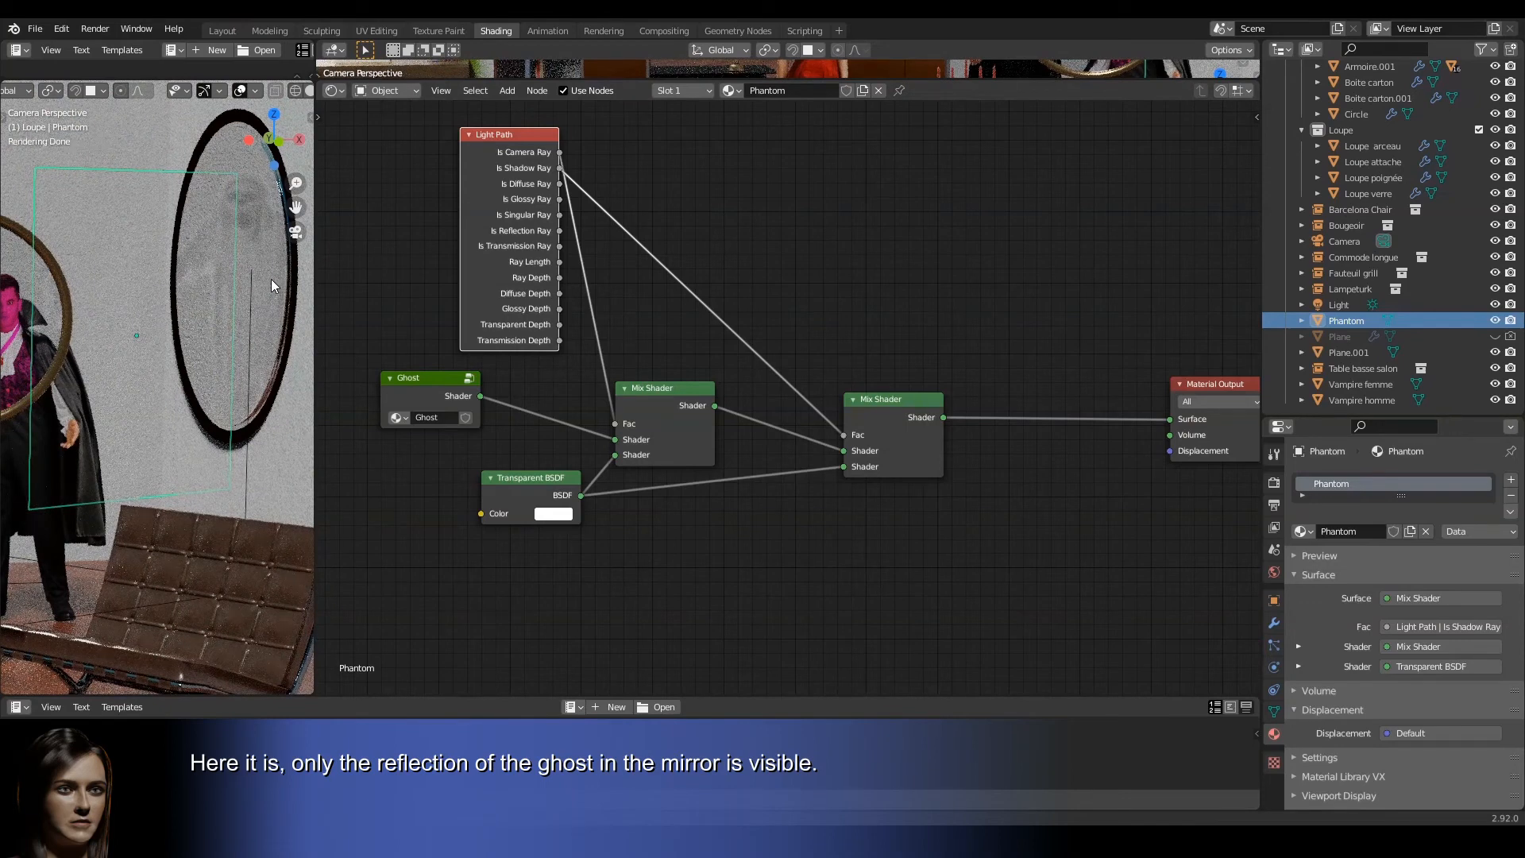
{"action": "mouse_move", "coordinate": [81, 299]}
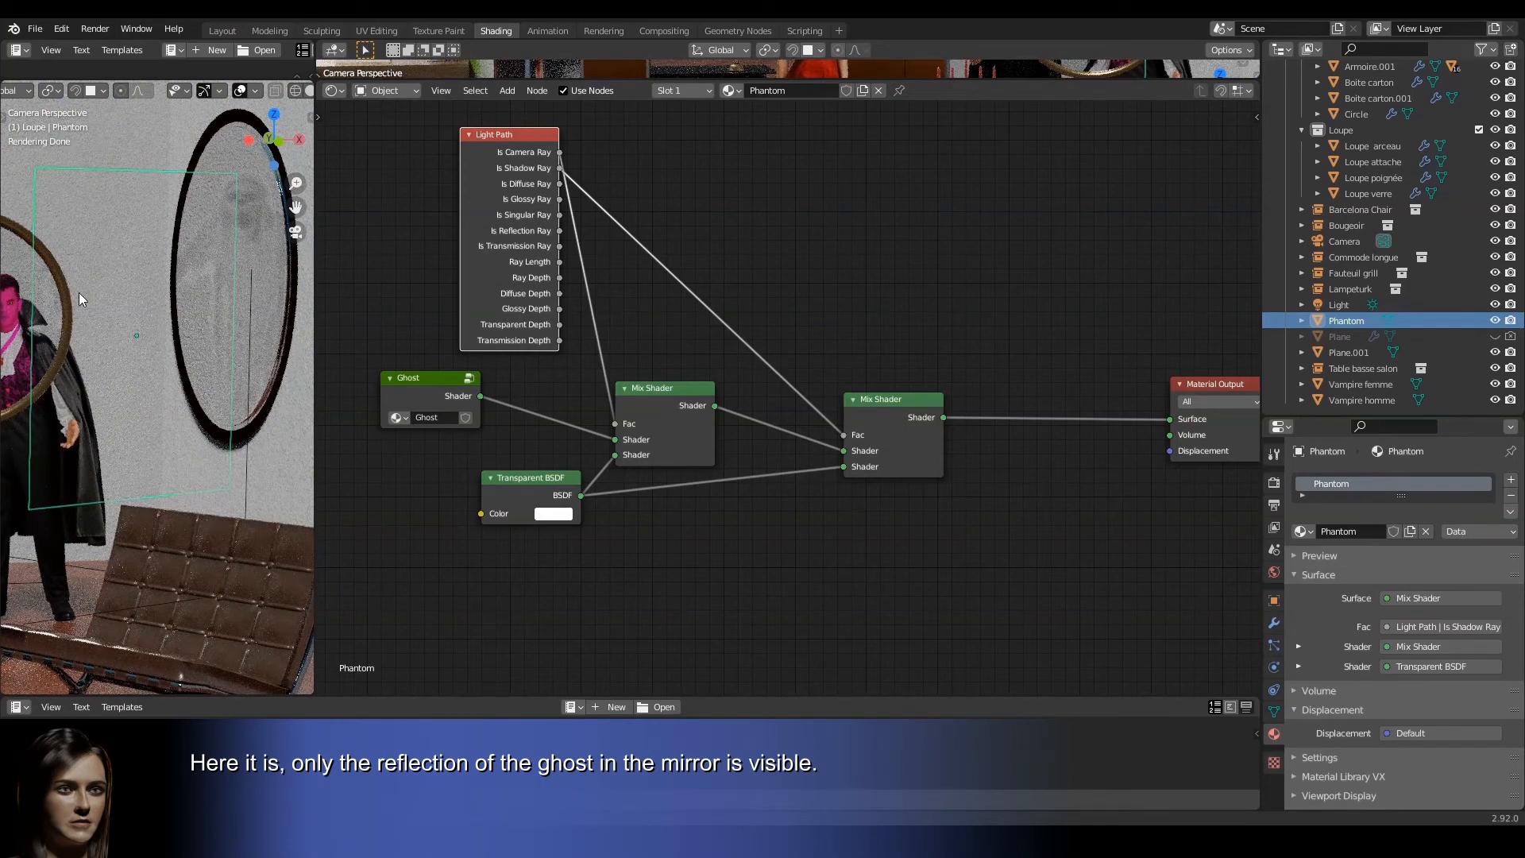